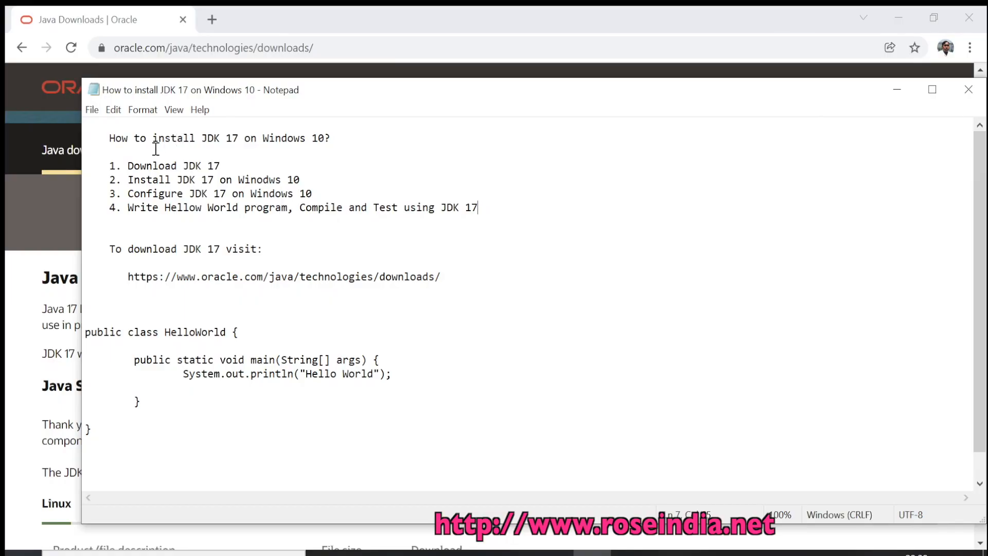
mouse_move(179, 153)
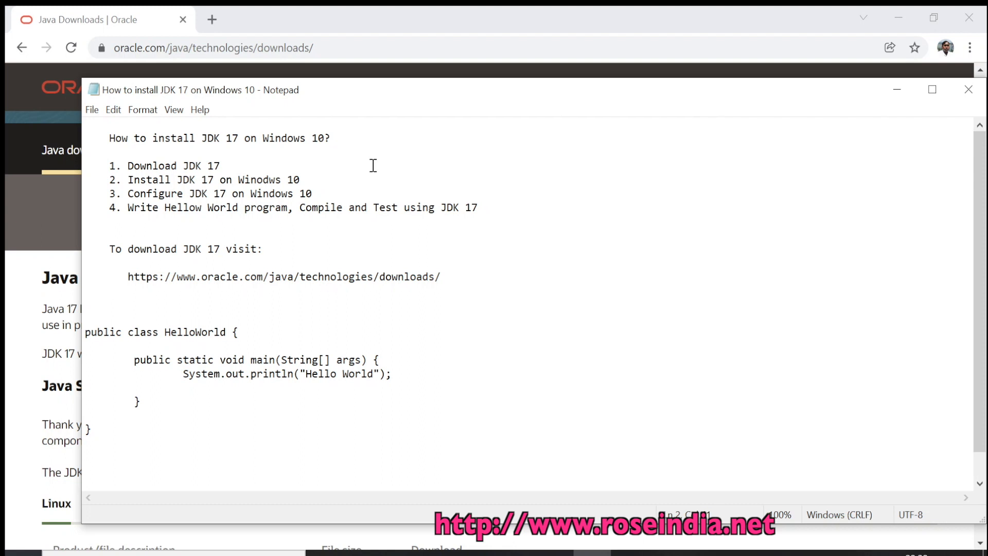
Step: Copy the Oracle Java download page address from the Notepad notes into Chrome
drag(167, 165, 221, 165)
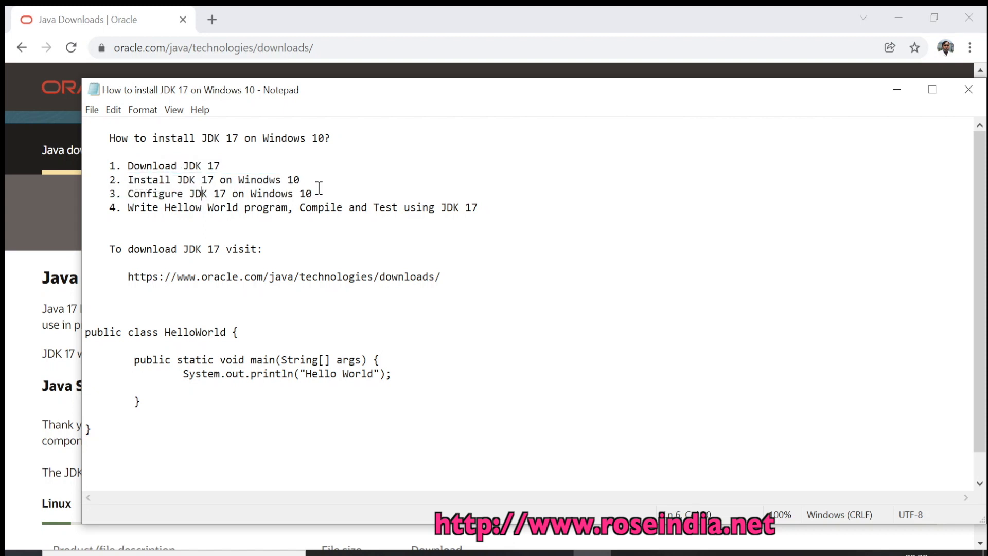
drag(147, 194, 311, 194)
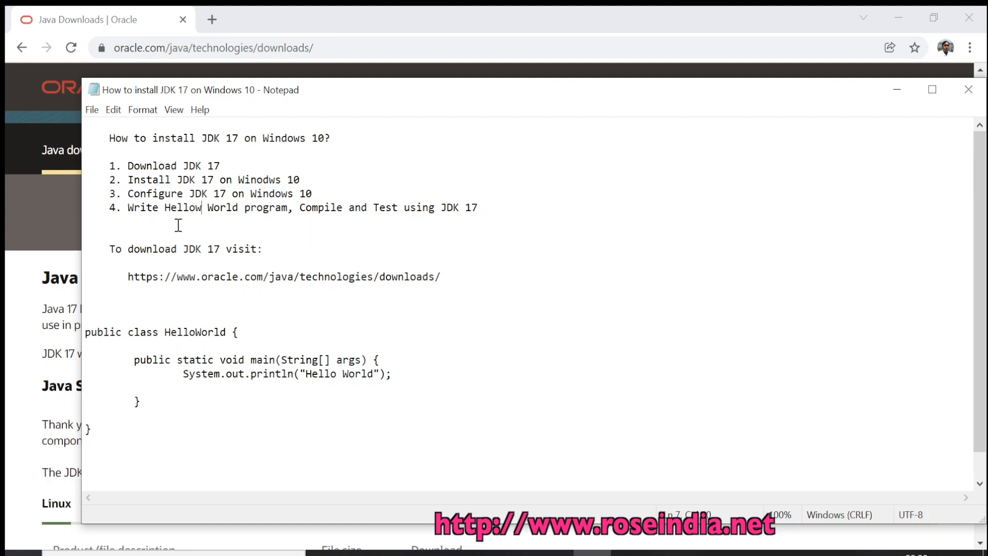
mouse_move(357, 220)
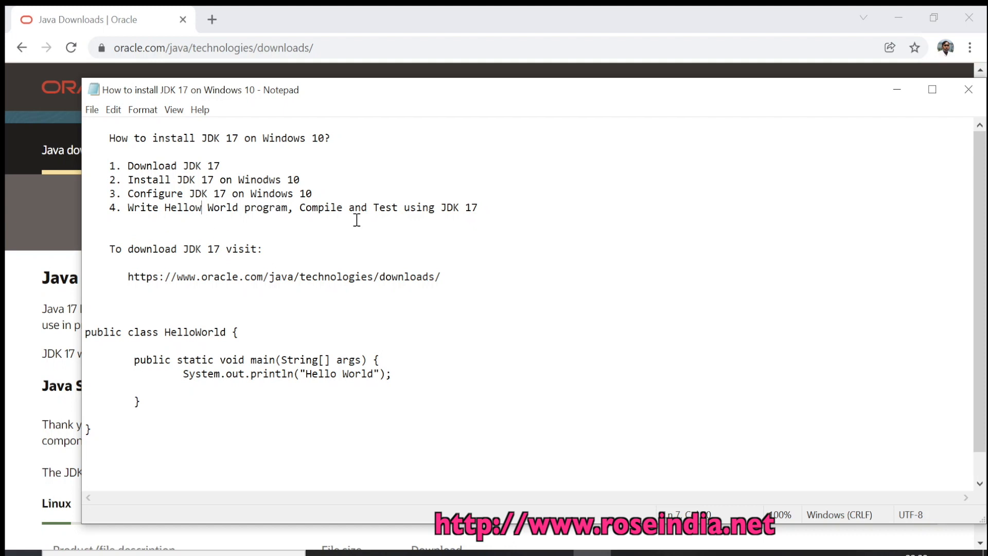
mouse_move(490, 209)
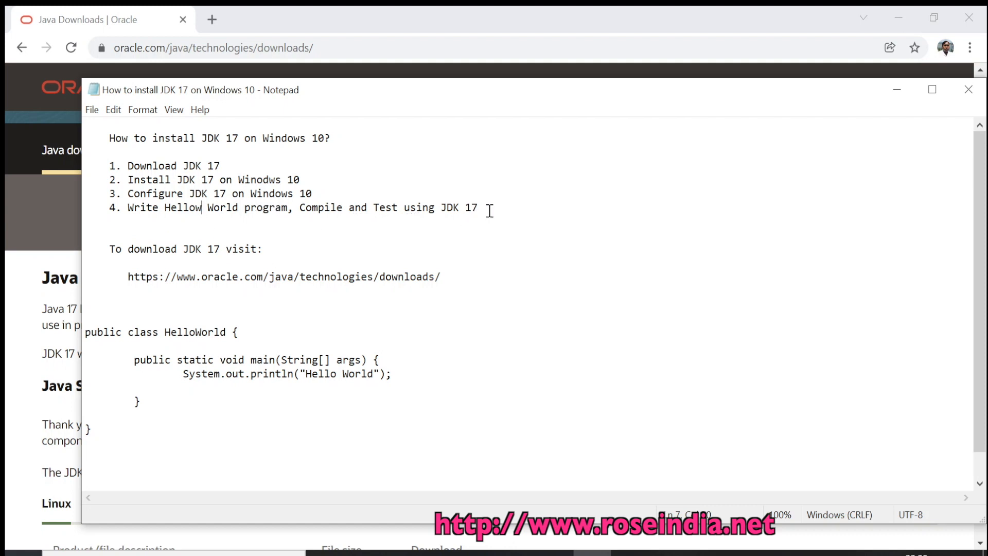
mouse_move(284, 262)
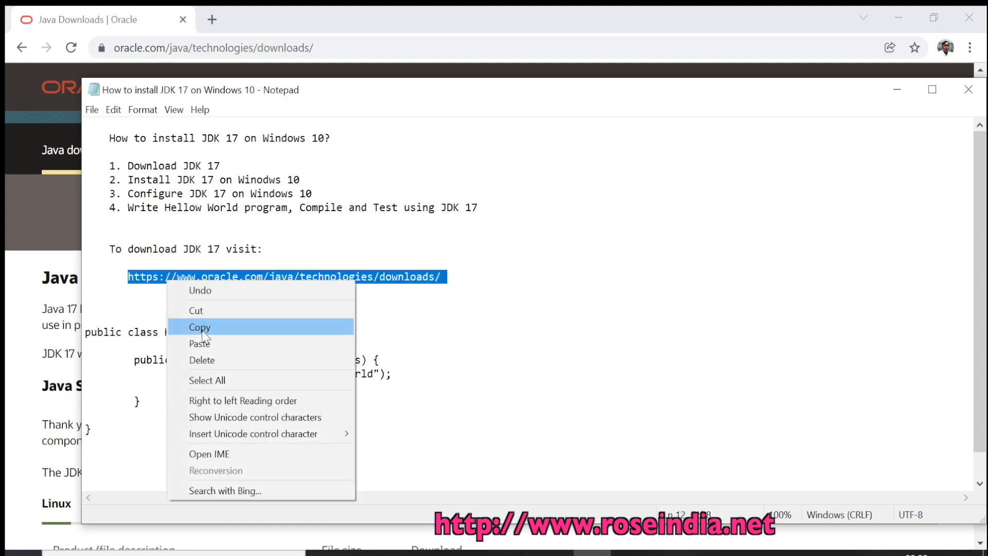
click(199, 327)
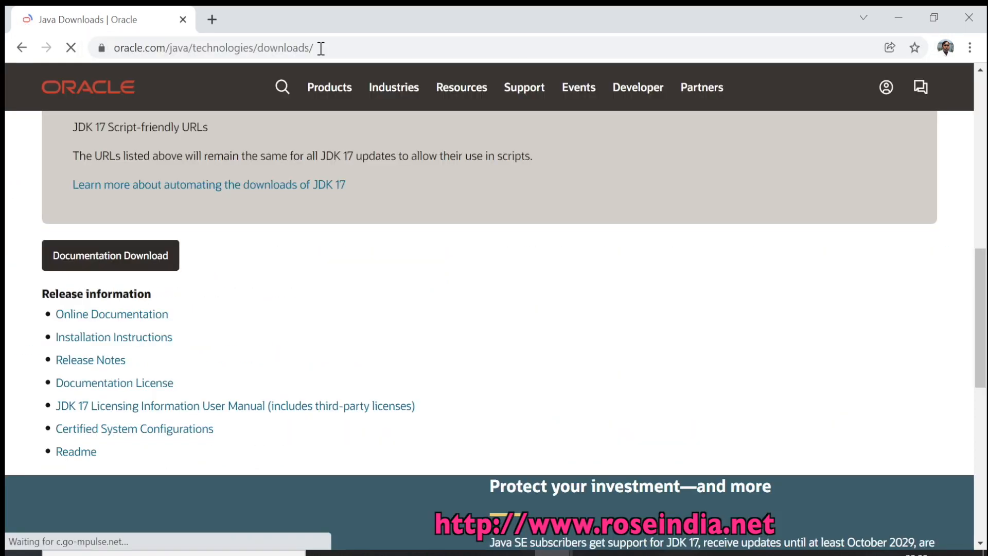
Step: Scroll the Oracle page to bring the JDK 17.0.1 downloads table into view
scroll(up, 3)
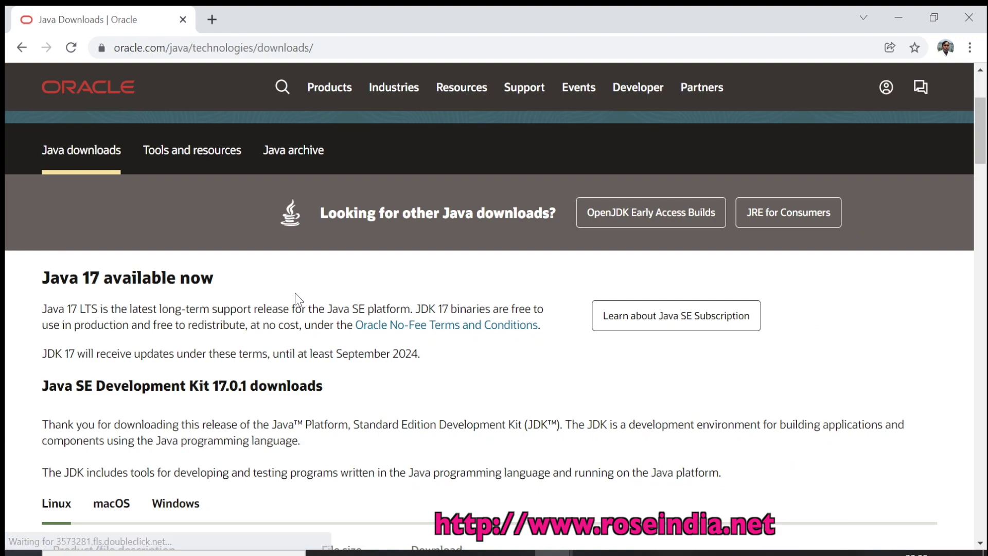
scroll(down, 3)
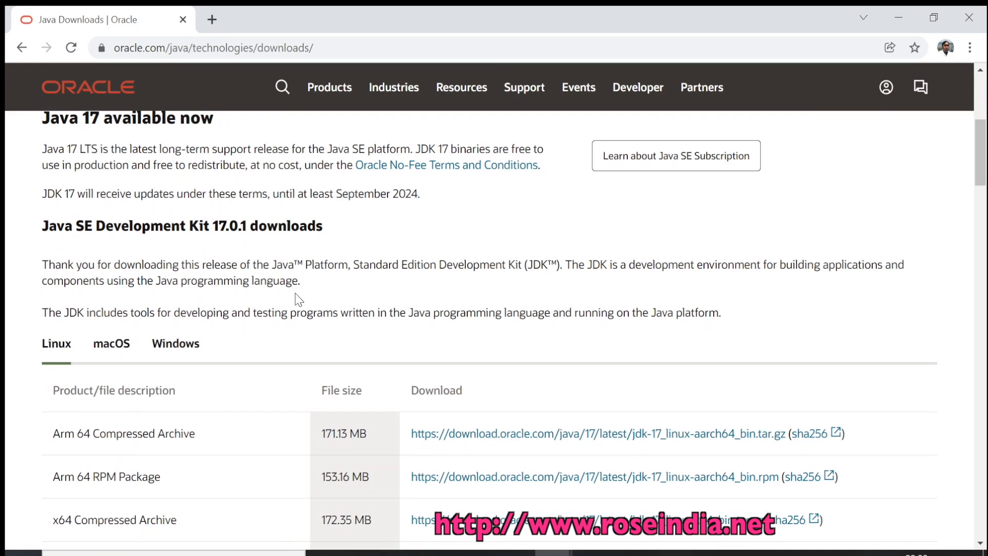
scroll(up, 3)
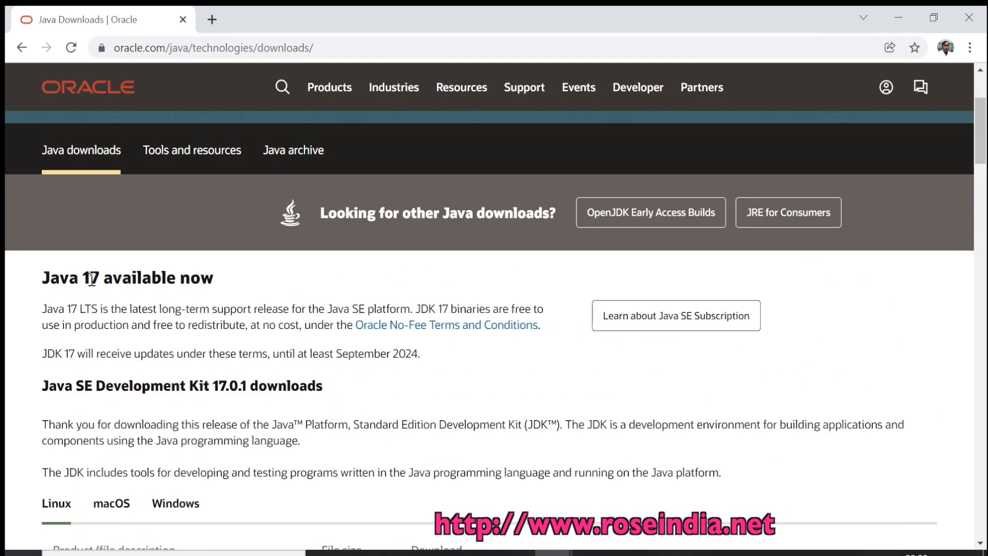
scroll(down, 3)
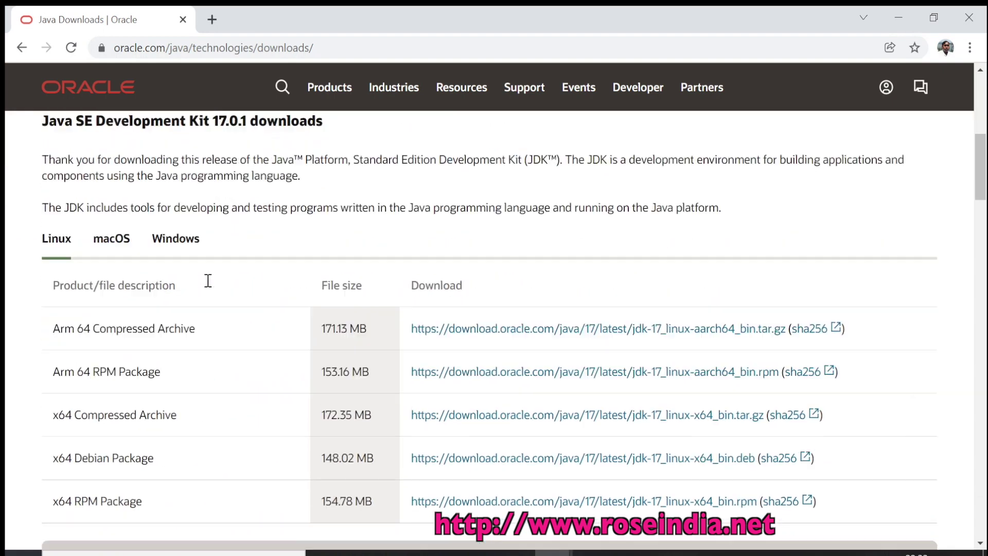
scroll(down, 3)
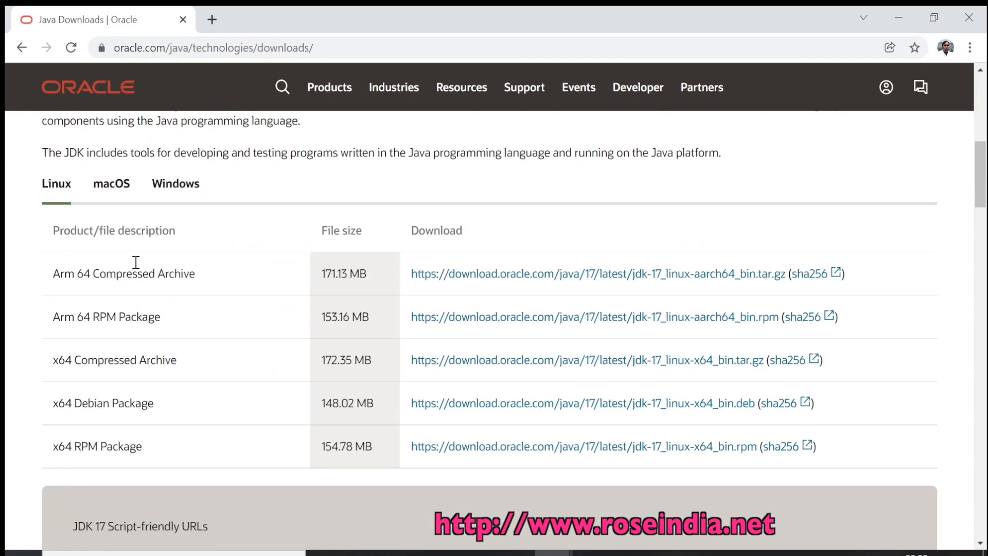
Step: Show the Windows download packages for JDK 17 on the Oracle page
click(112, 183)
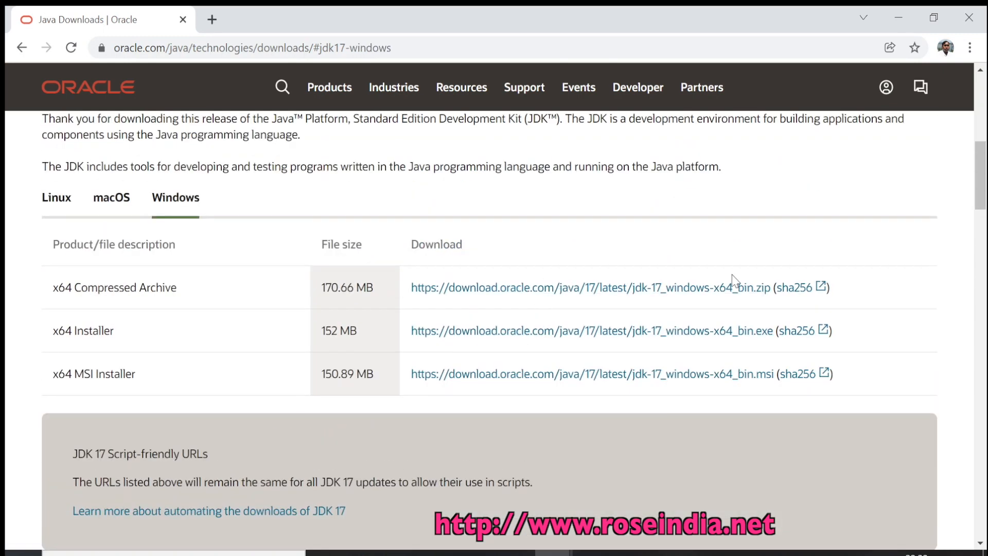
mouse_move(916, 267)
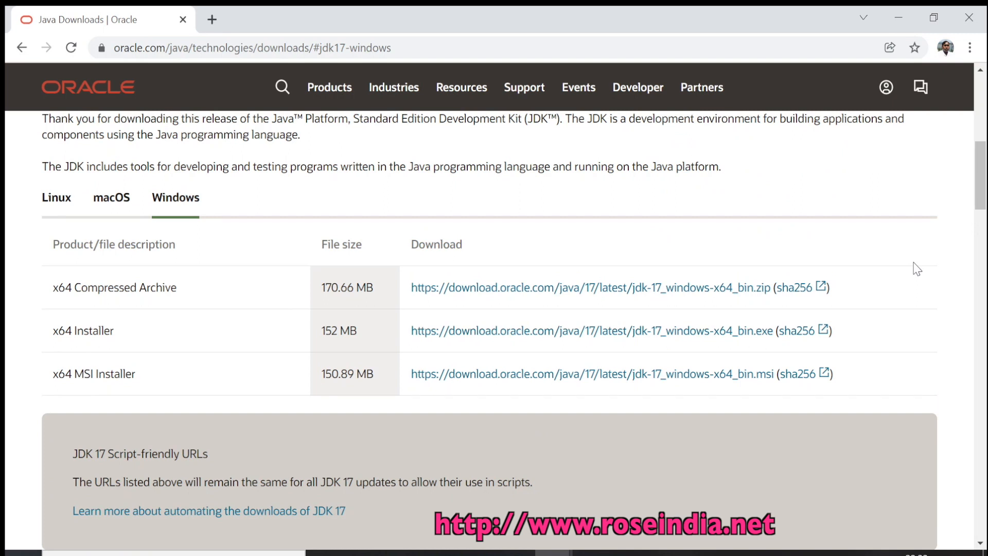
mouse_move(235, 340)
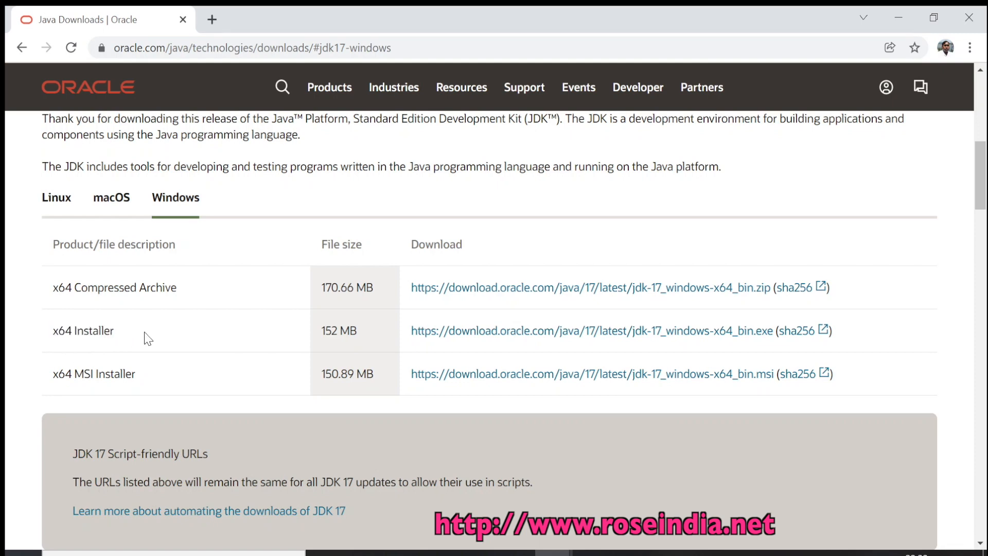
mouse_move(112, 334)
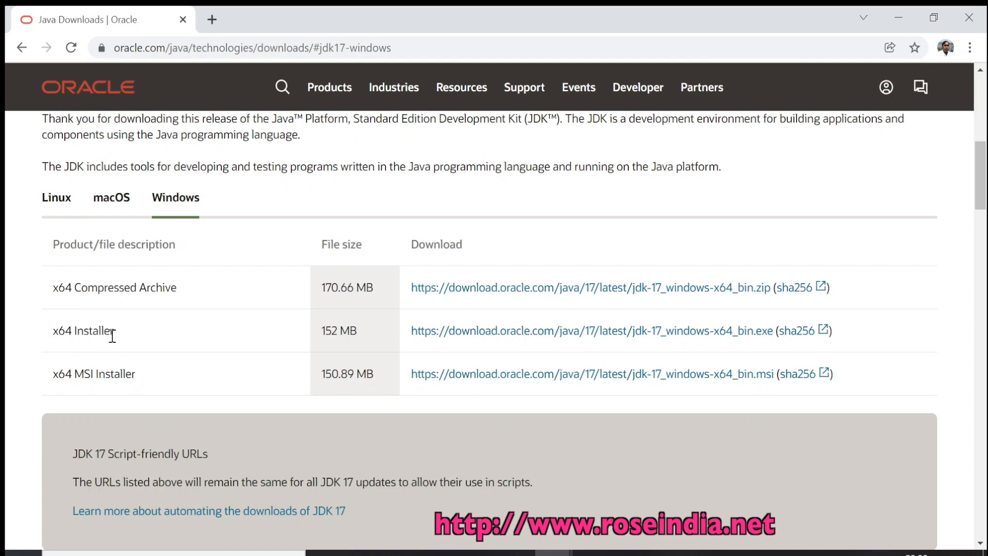
mouse_move(315, 337)
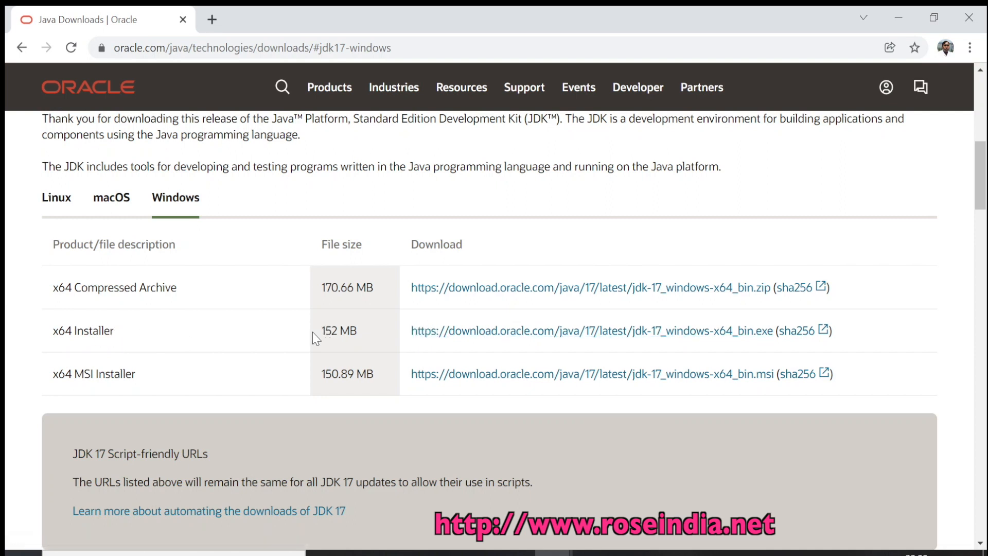
mouse_move(423, 335)
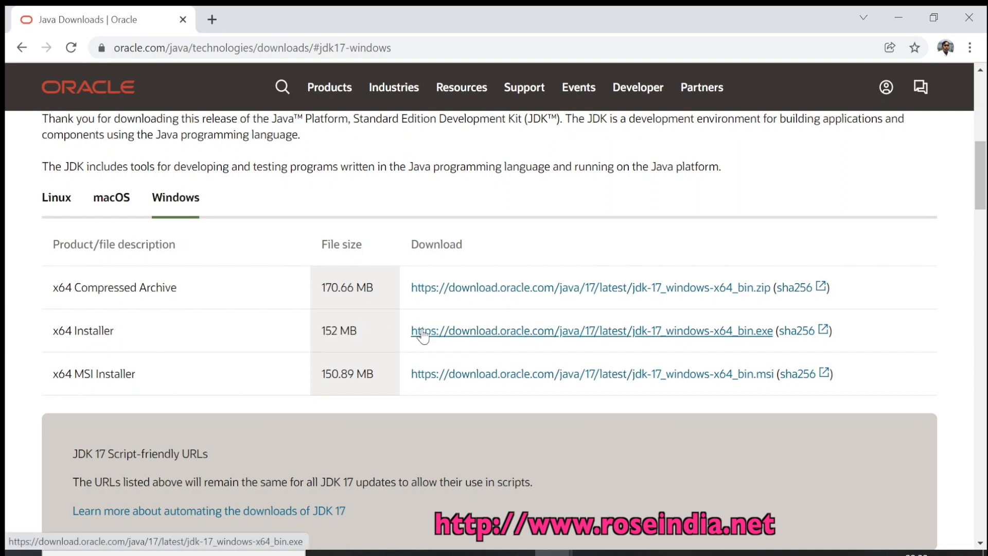
mouse_move(546, 335)
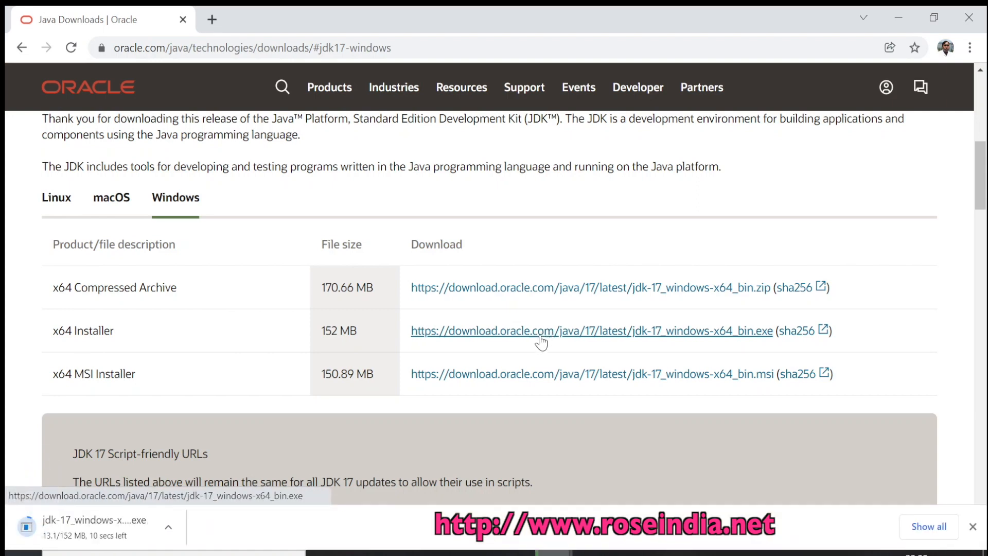
mouse_move(237, 331)
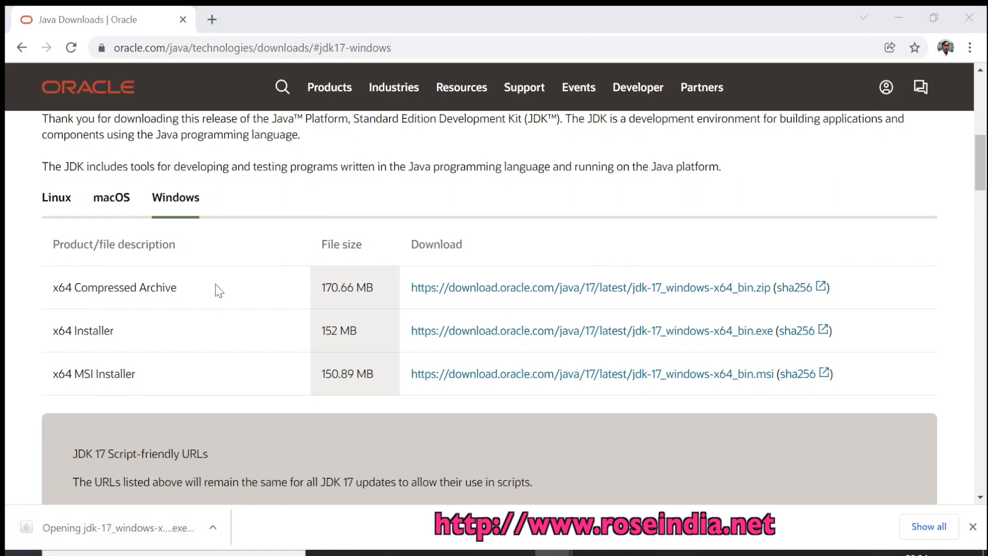
Step: Launch the downloaded JDK 17.0.1 installer and continue past its welcome page
click(590, 332)
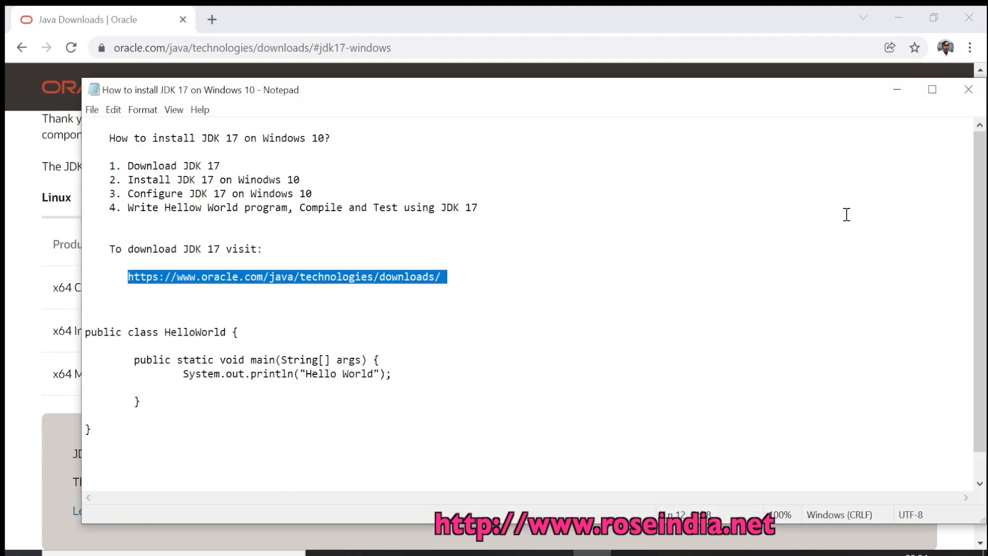
click(931, 89)
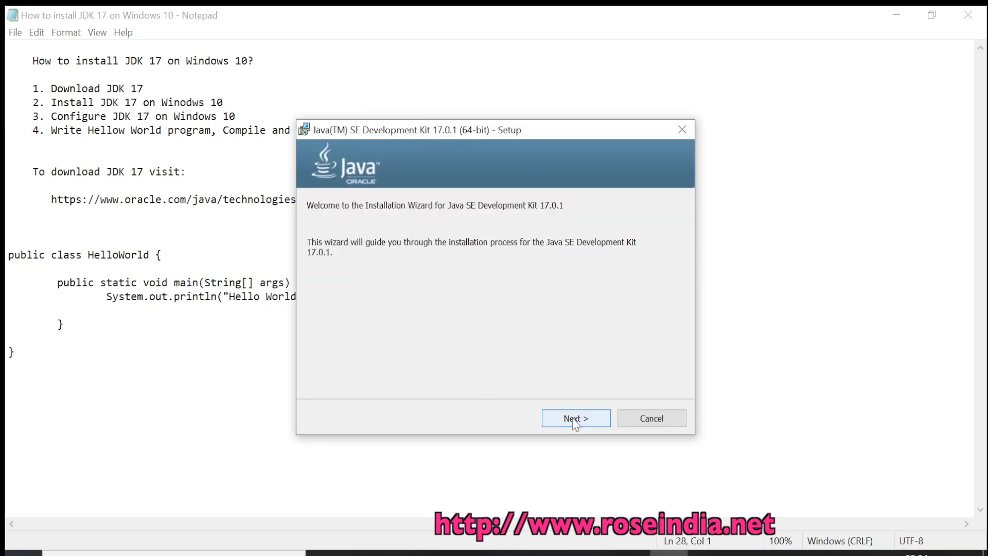
click(577, 418)
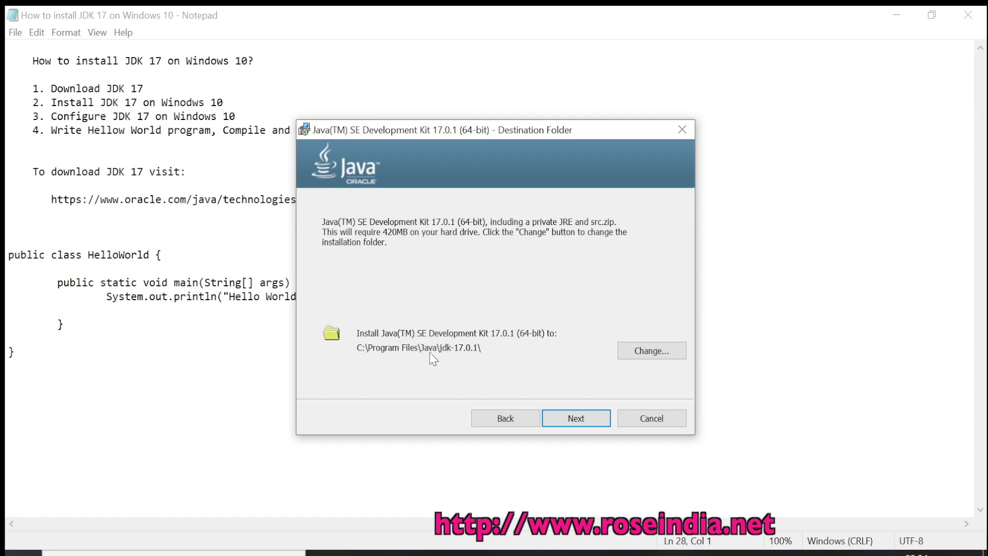
mouse_move(490, 358)
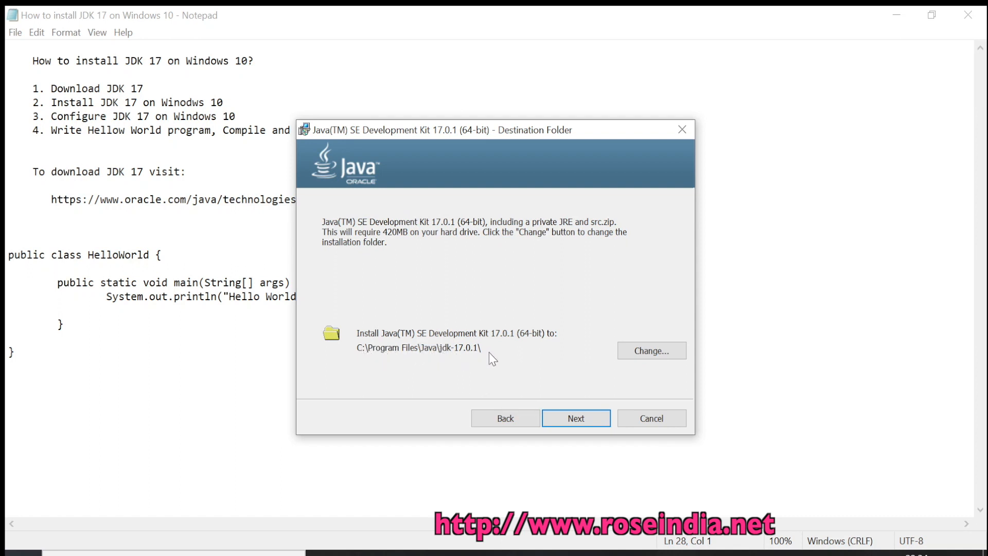
mouse_move(385, 351)
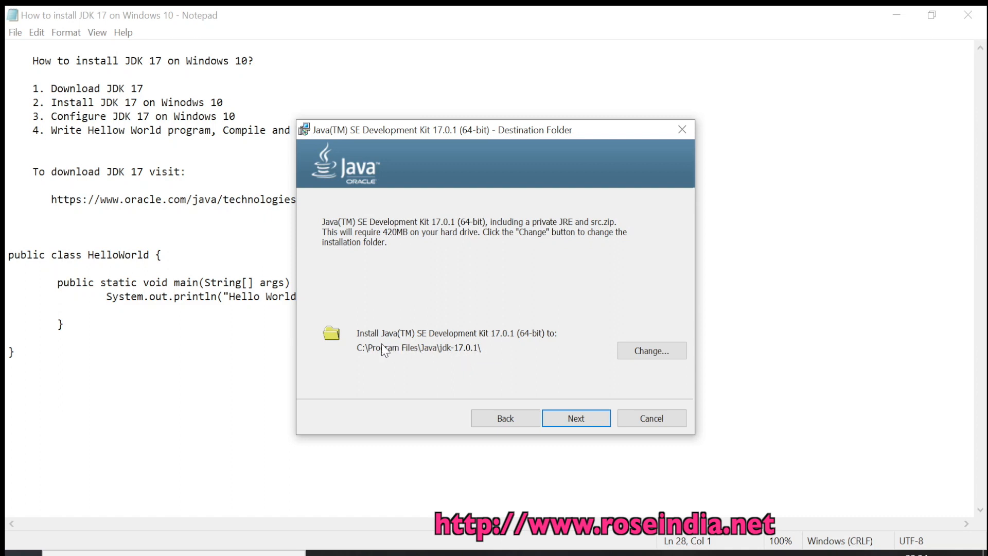
mouse_move(585, 363)
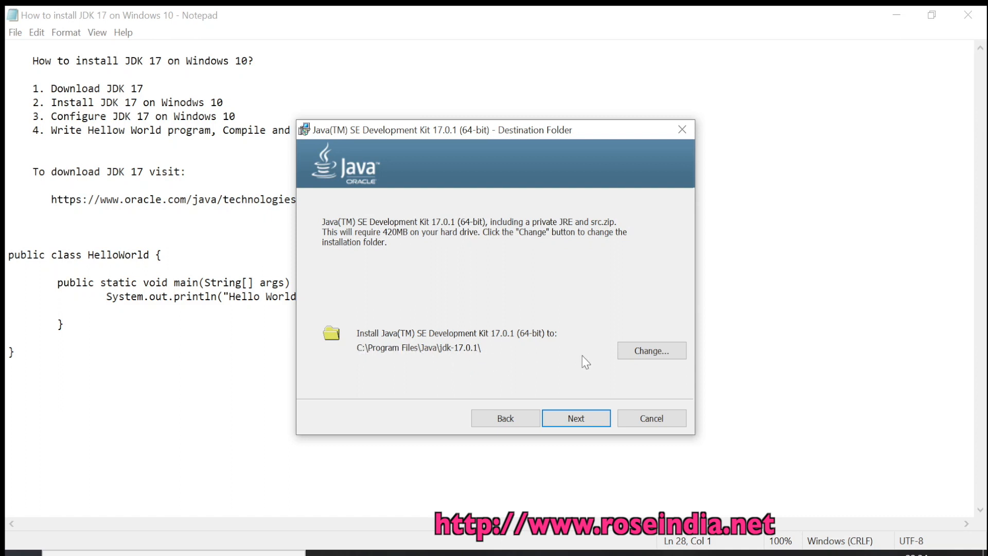
Step: Grab the proposed destination folder path from the installer's Change Folder box
click(652, 350)
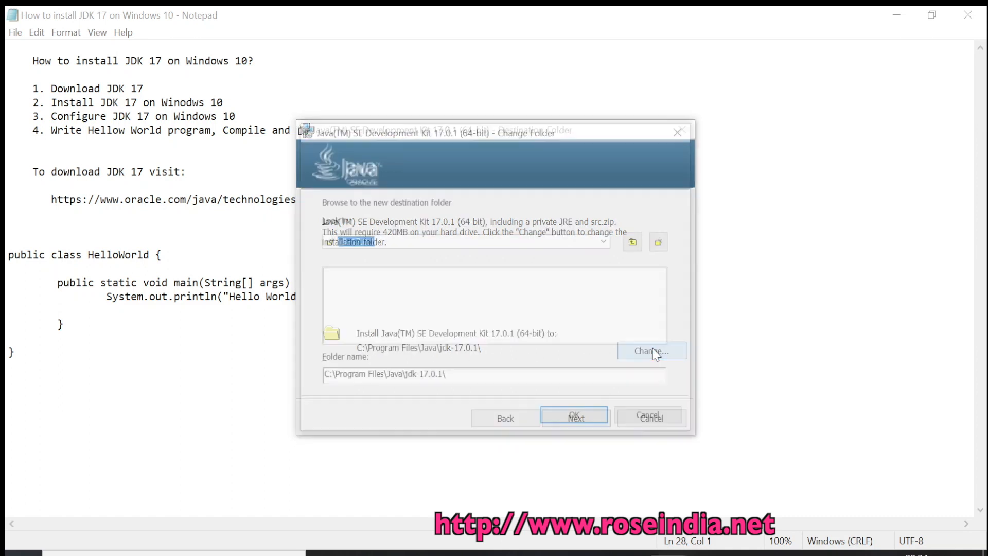
click(651, 350)
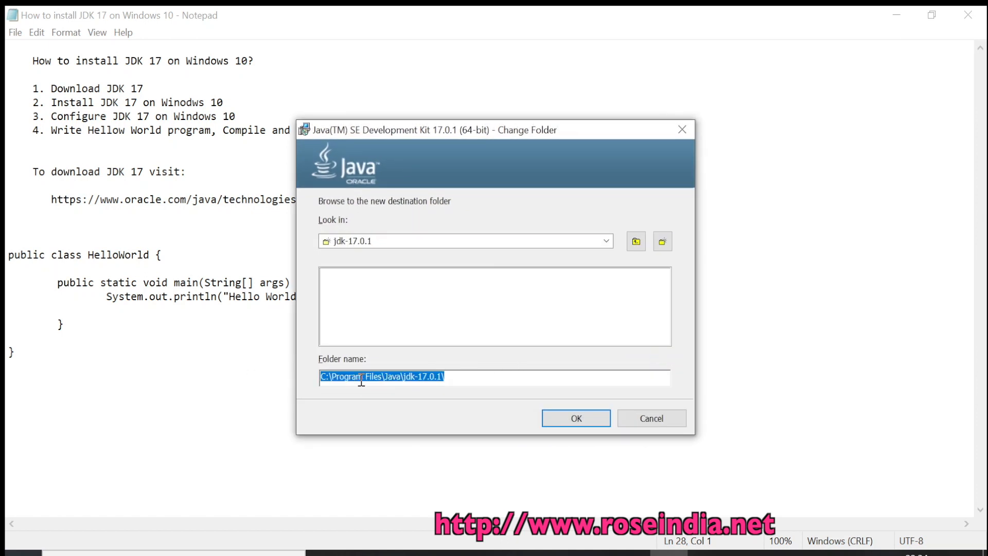
mouse_move(371, 382)
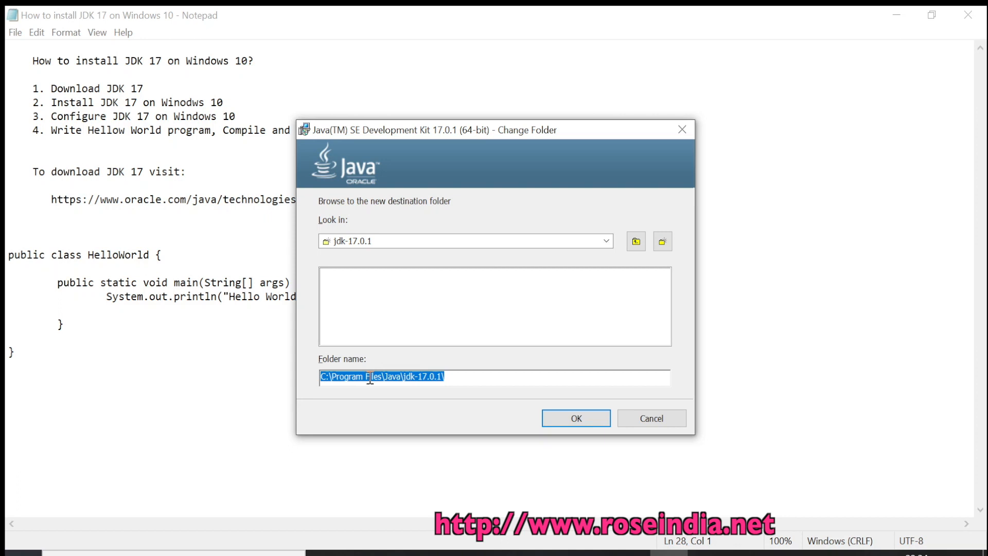
Step: Note C:\Program Files\Java\jdk-17.0.1\ below the HelloWorld code in Notepad and save
click(576, 418)
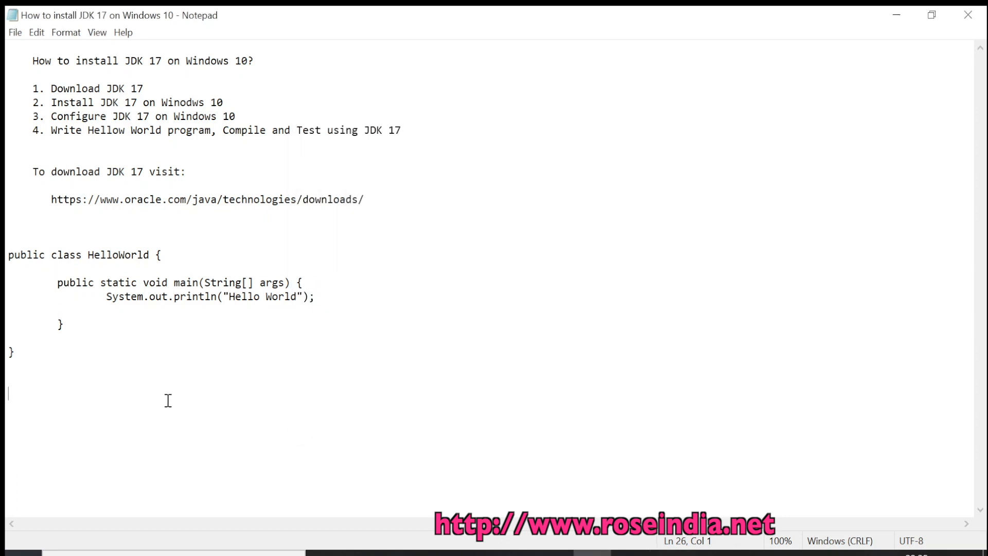
text(C:\Program Files\Java\jdk-17.0.1\)
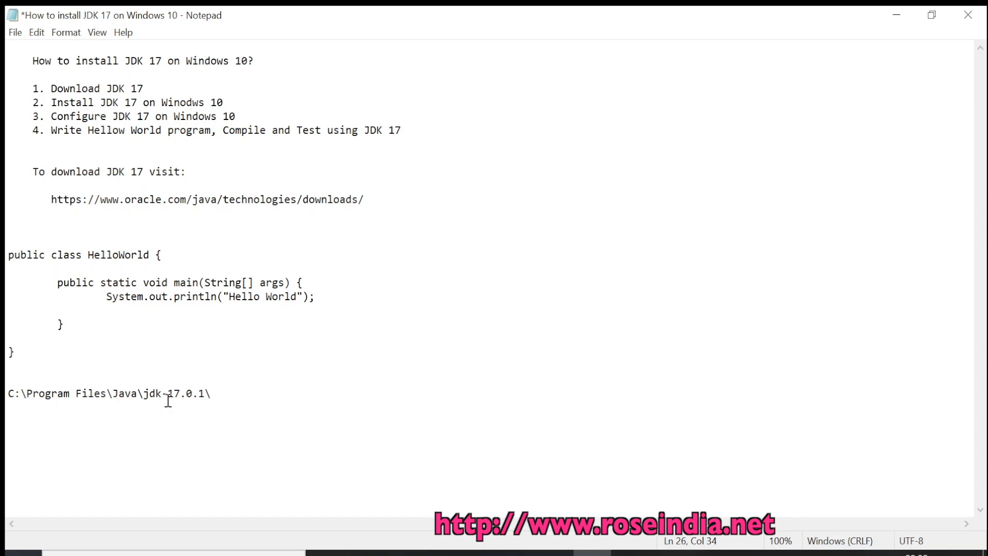
key(Ctrl+s)
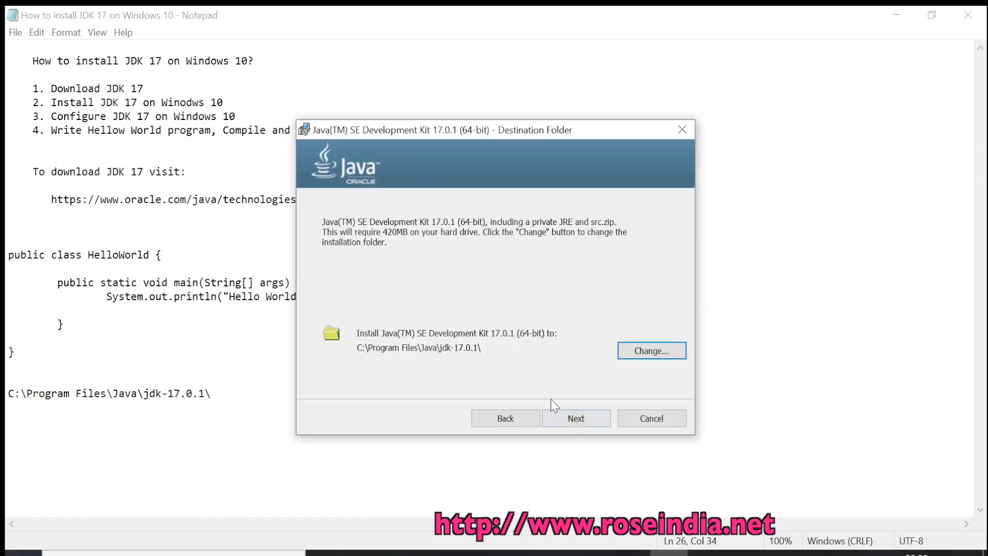
Step: Start installing JDK 17.0.1 into the default C:\Program Files\Java\jdk-17.0.1\ folder
click(577, 418)
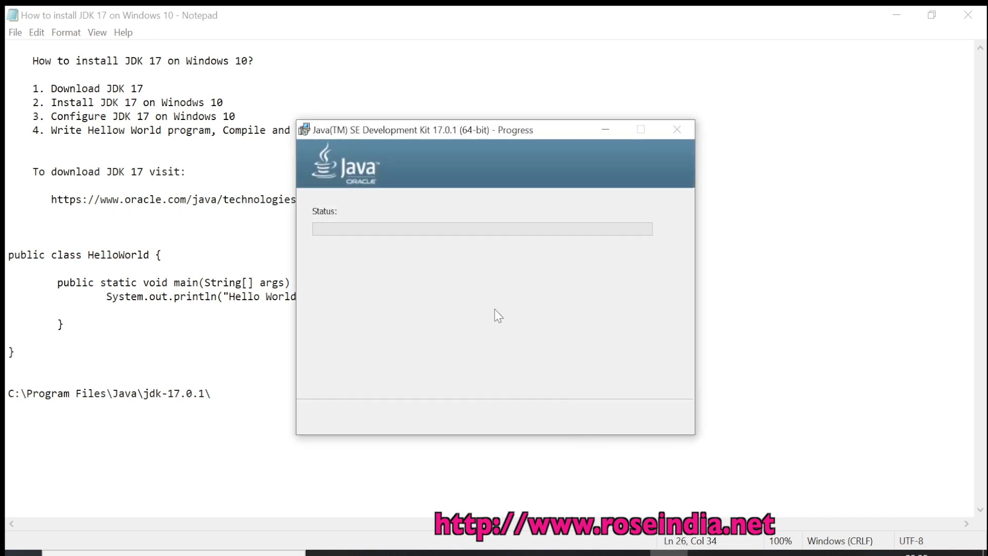
mouse_move(391, 202)
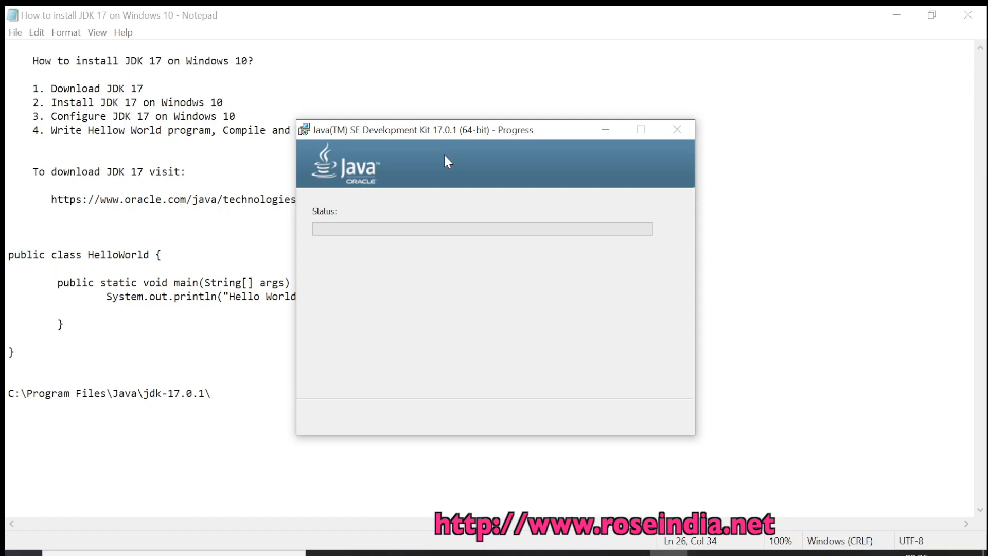
mouse_move(453, 261)
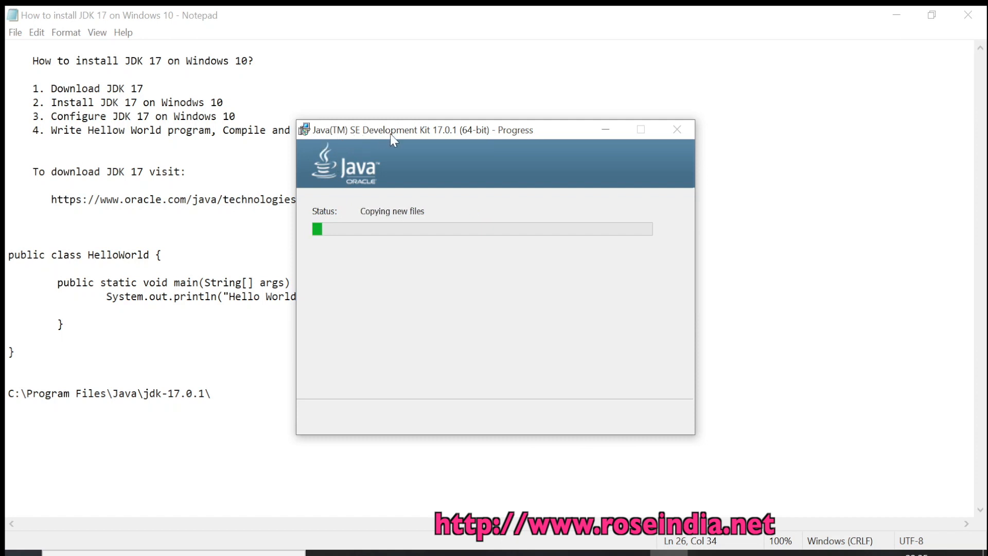
mouse_move(457, 144)
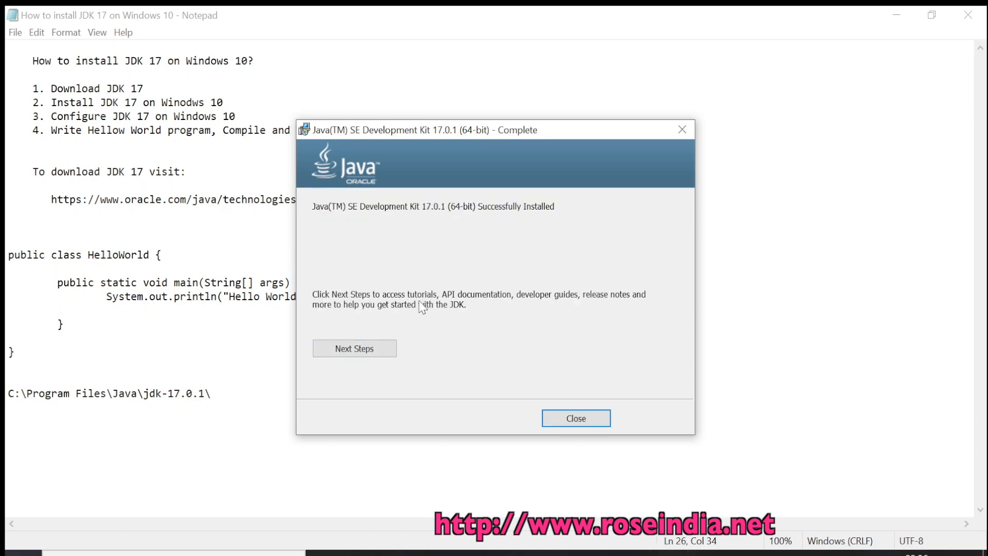
mouse_move(375, 230)
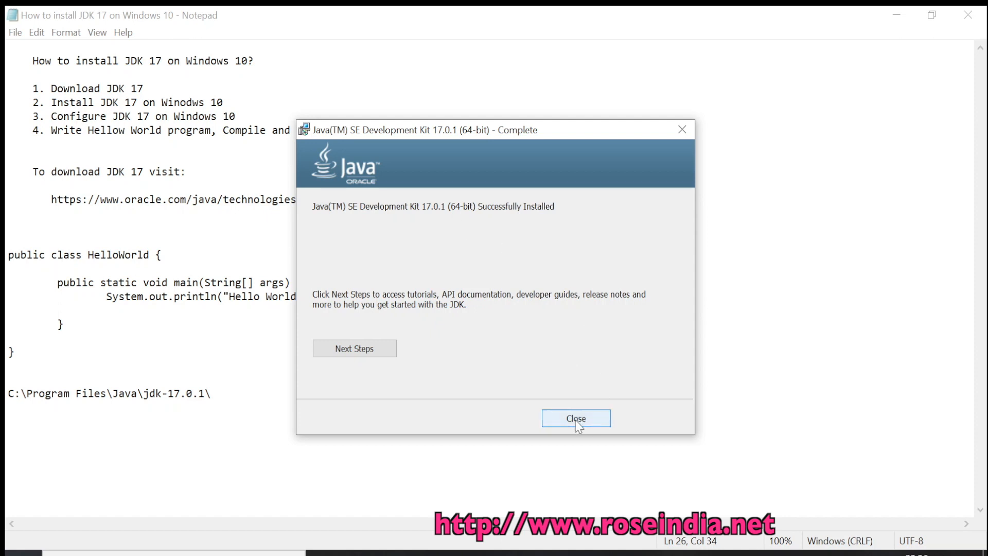
Step: Close the installer after it reports JDK 17.0.1 successfully installed
click(577, 418)
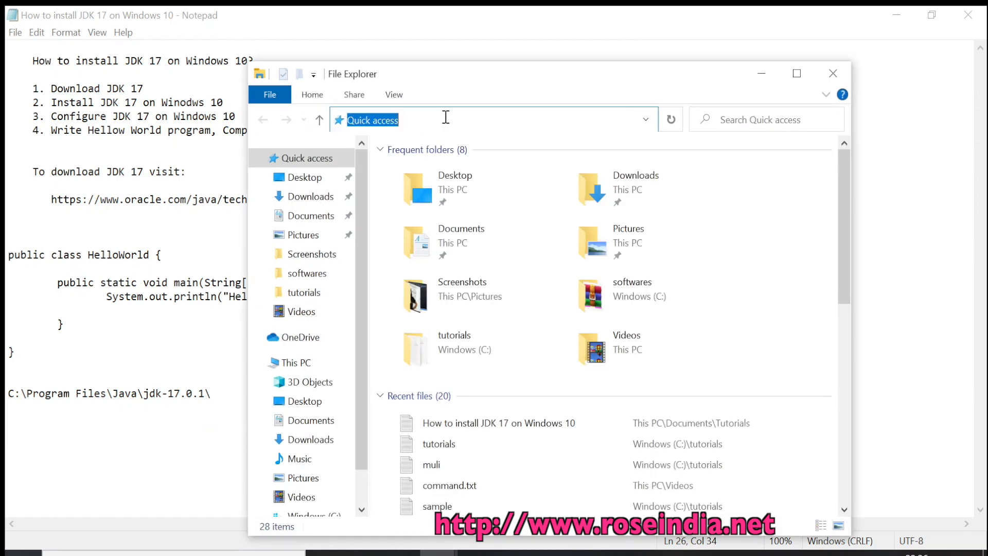
Step: Navigate File Explorer to C:\Program Files\Java\jdk-17.0.1\ and enter its bin folder
text(C:\Program Files\Java\jdk-17.0.1\)
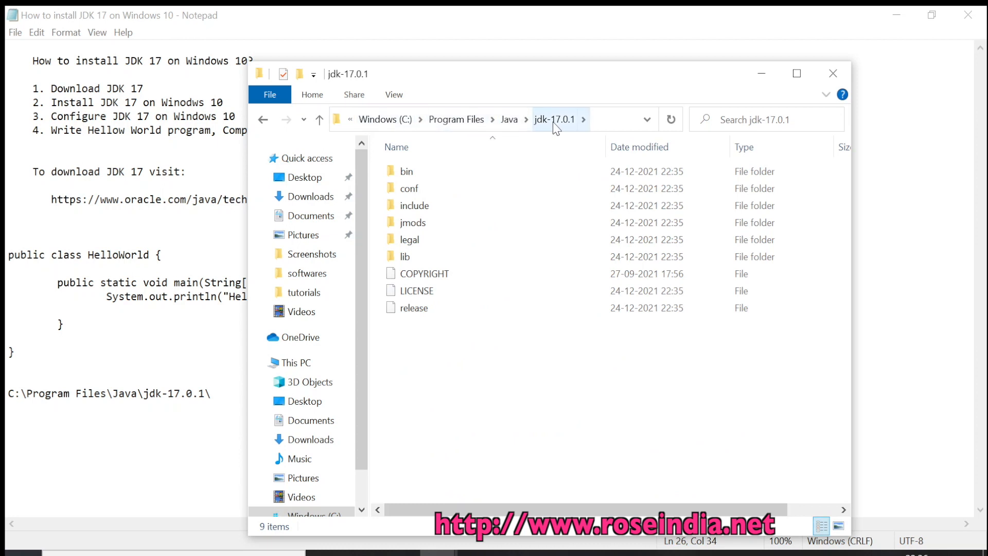
mouse_move(599, 123)
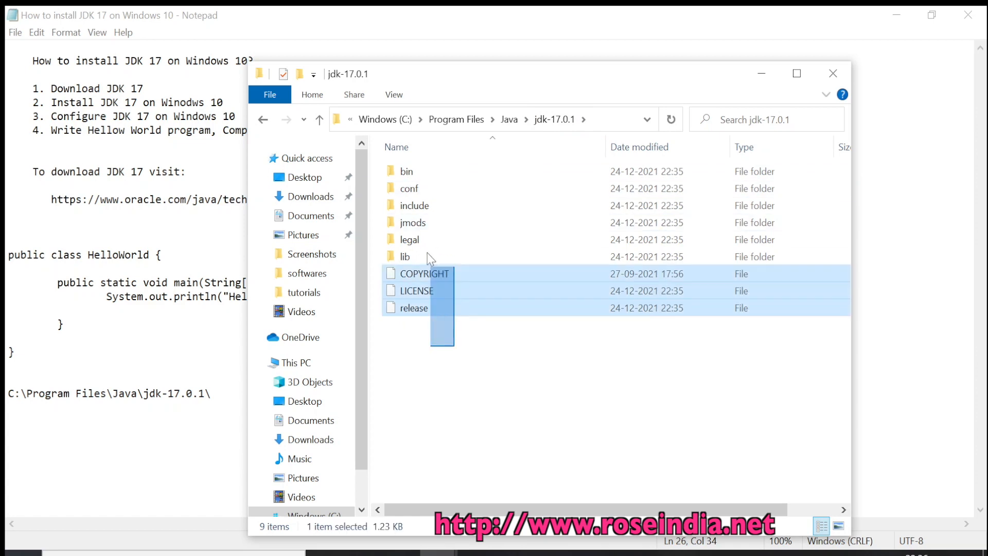
click(486, 379)
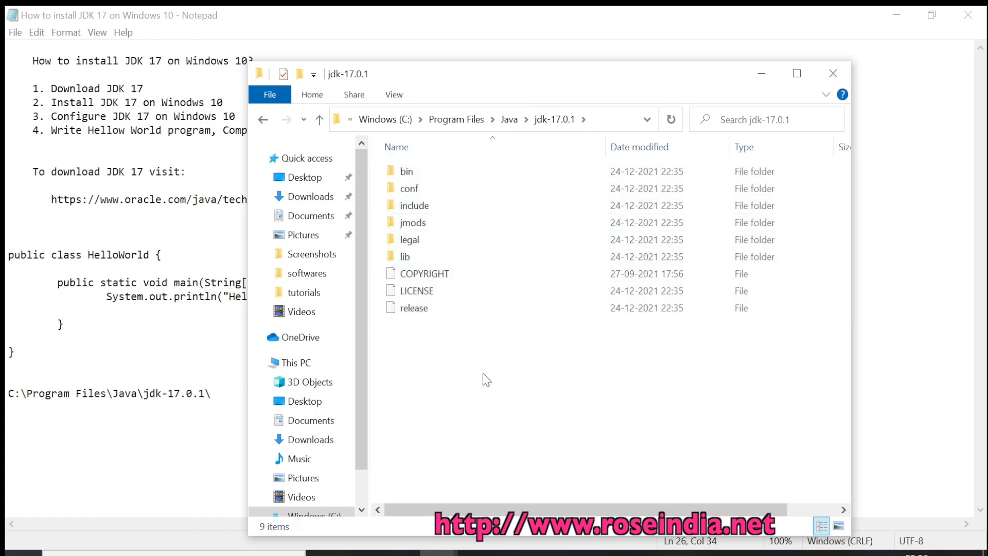
double_click(408, 171)
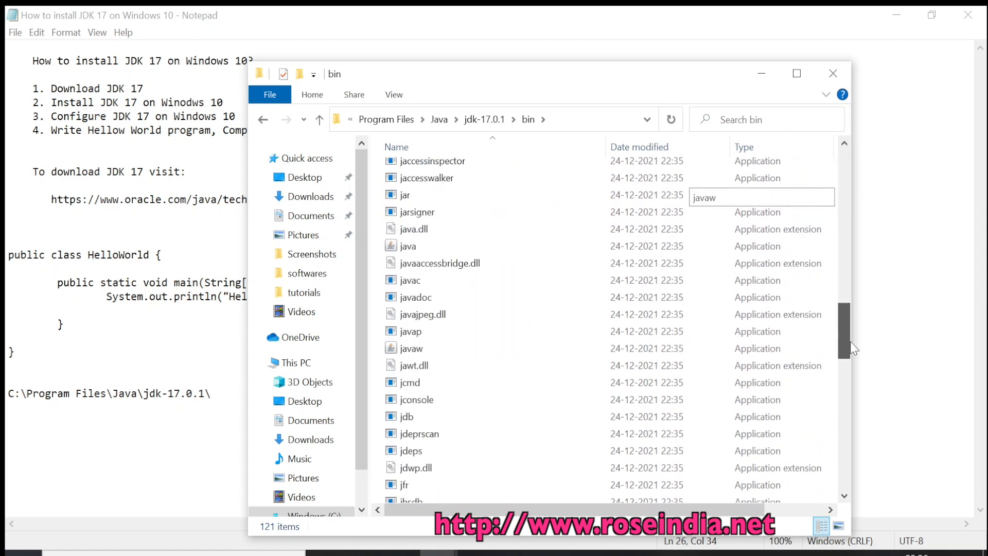
Step: Check the java application in bin, then bring up Windows search
click(407, 246)
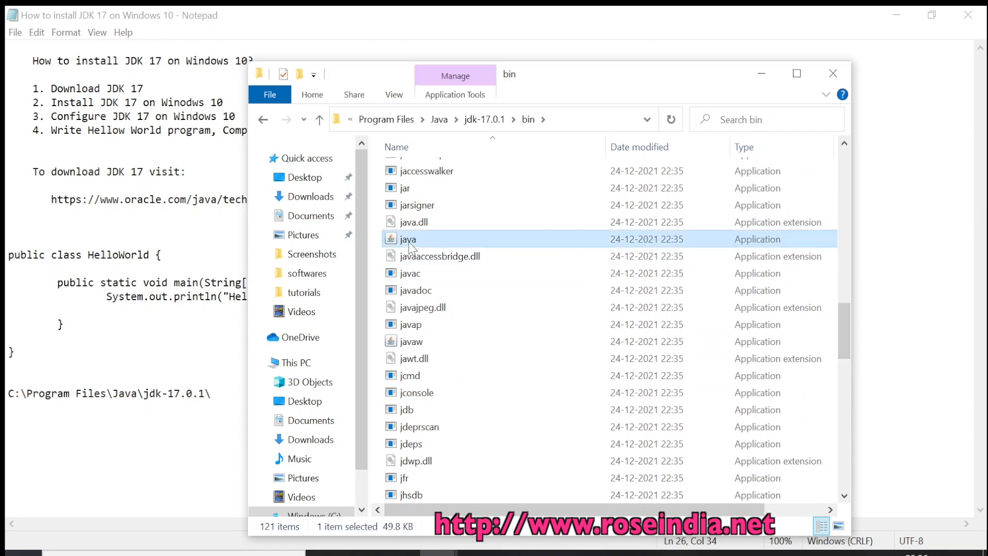
mouse_move(409, 244)
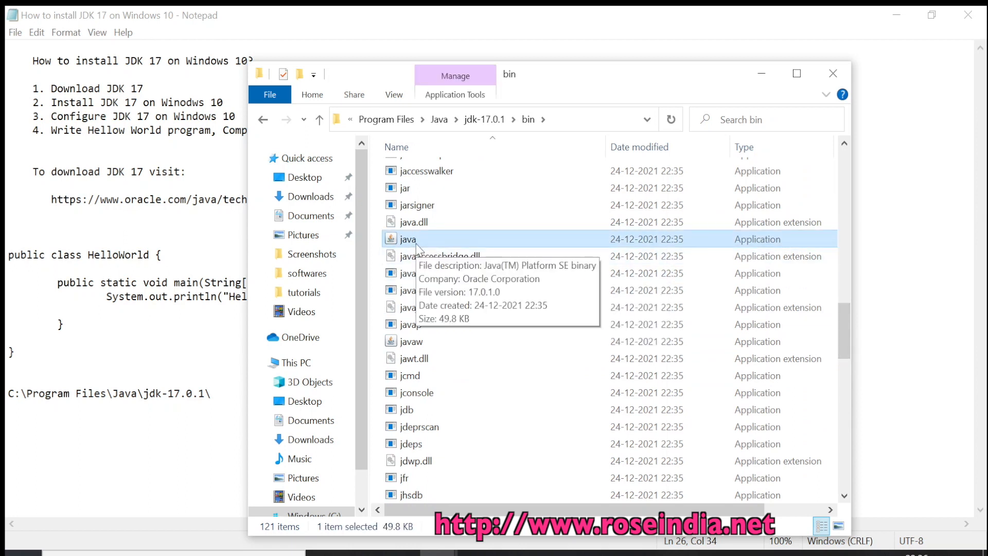
mouse_move(426, 248)
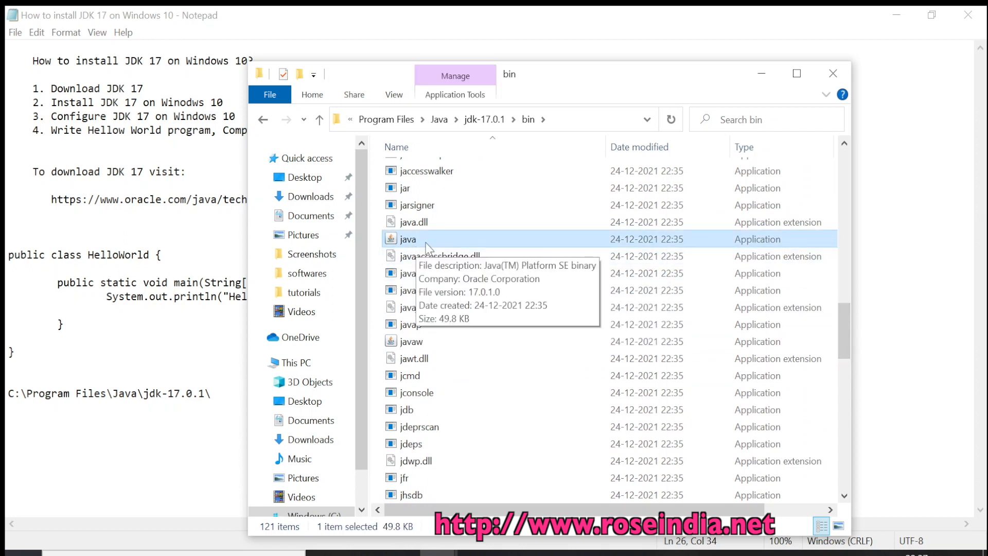
mouse_move(414, 295)
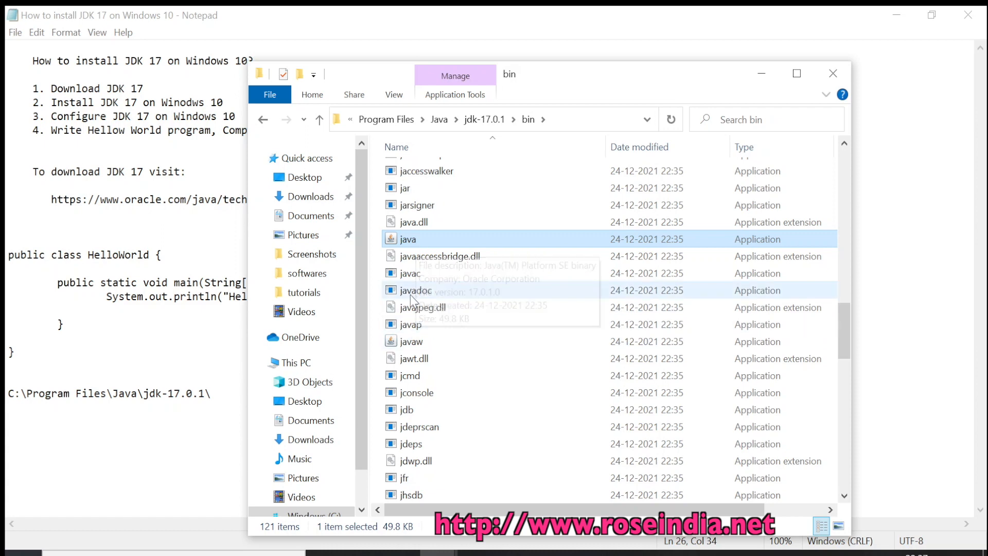
click(410, 273)
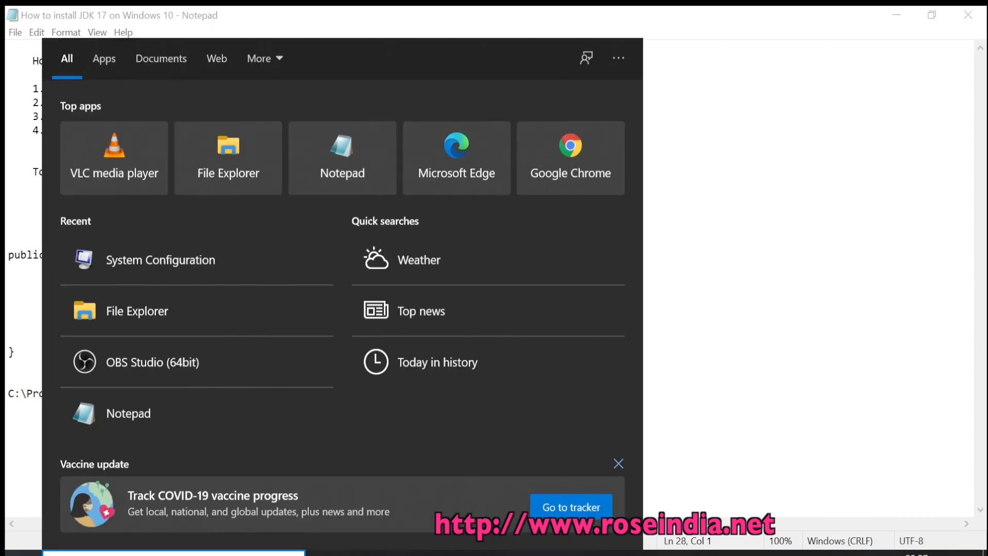
Step: Search Windows for 'envir' and launch Edit the system environment variables
text(envir)
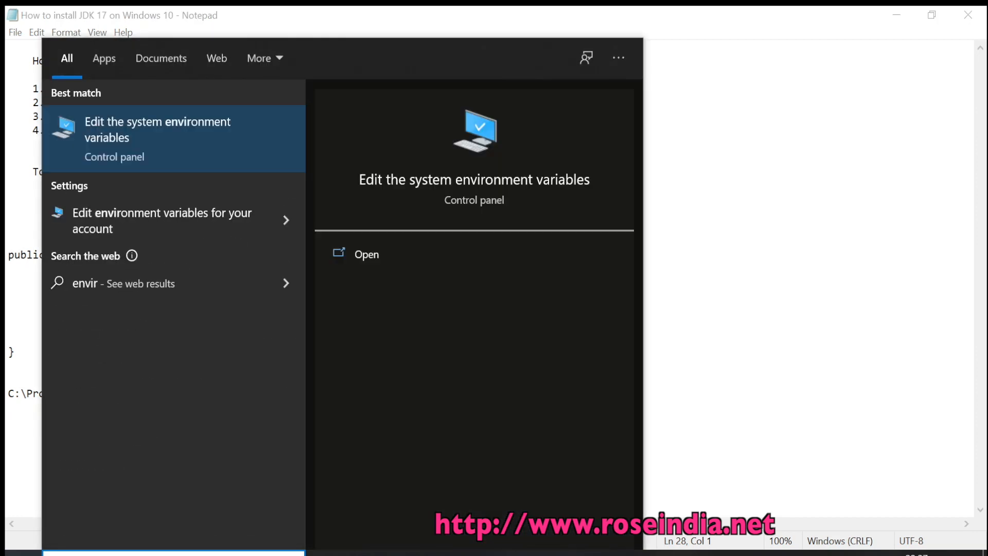
mouse_move(115, 136)
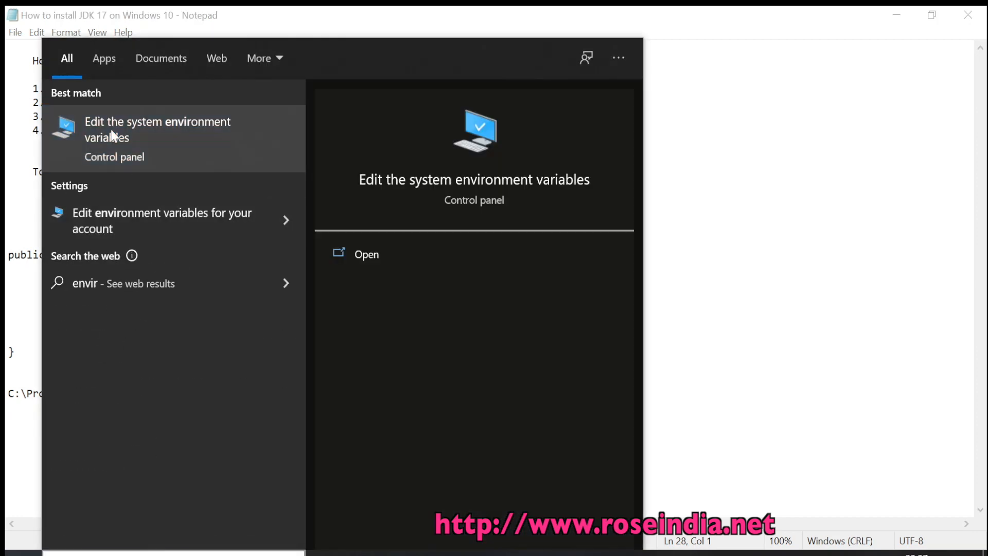
click(156, 130)
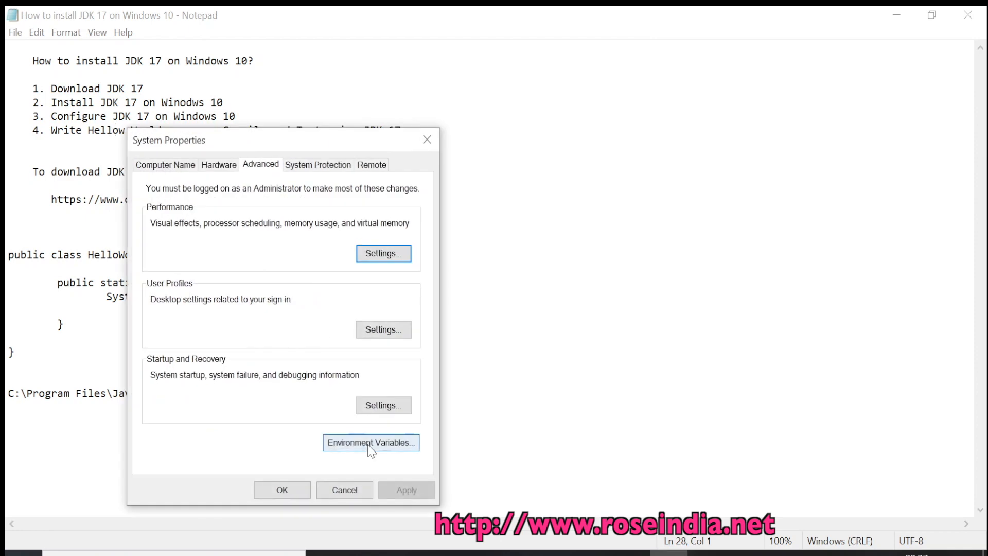
Step: Set the JAVA_HOME system variable to C:\Program Files\Java\jdk-17.0.1\ replacing jdk-11.0.2
click(370, 443)
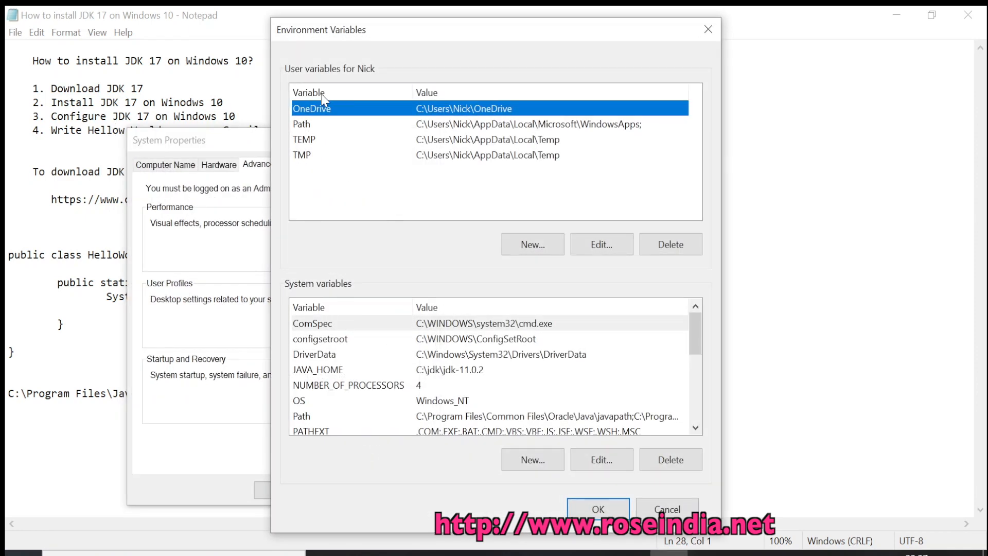
mouse_move(462, 360)
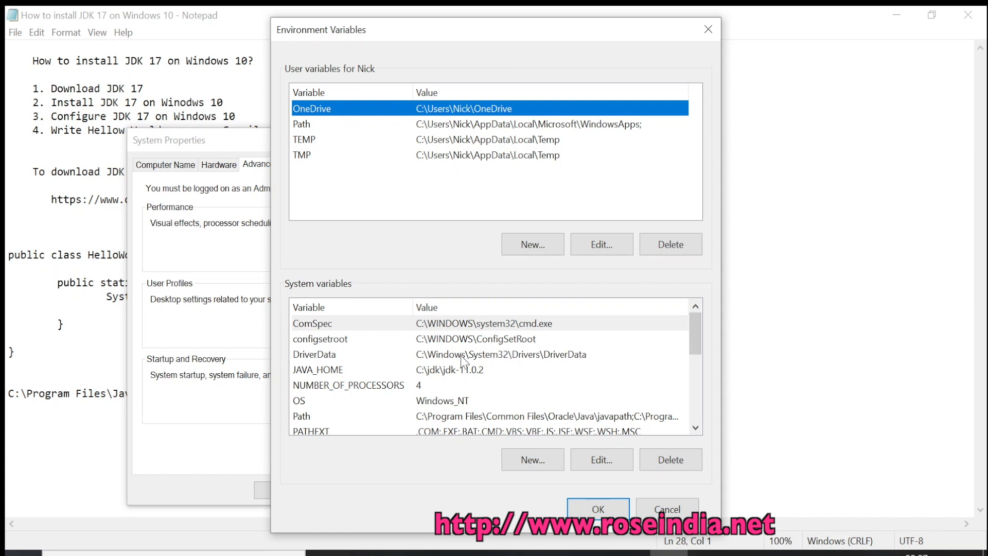
click(317, 370)
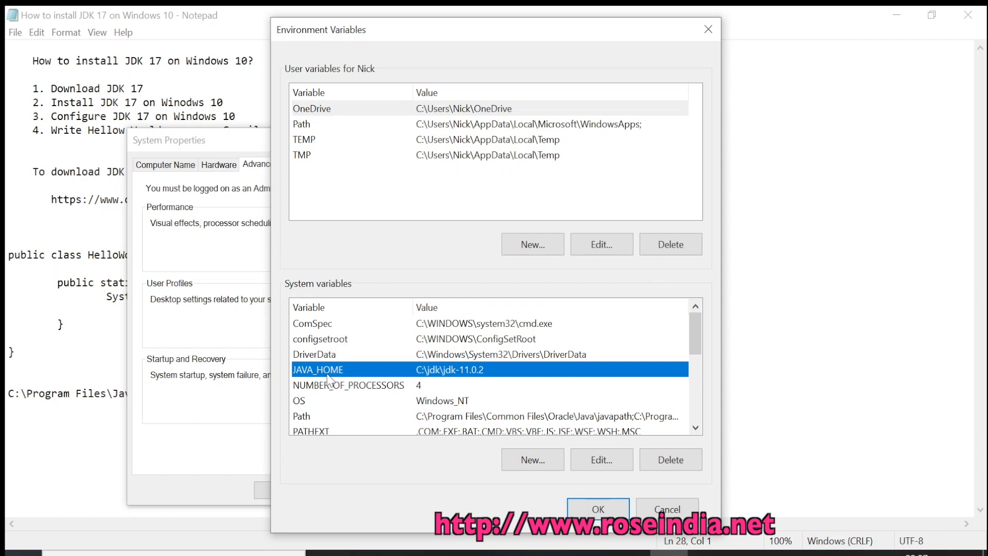
mouse_move(453, 379)
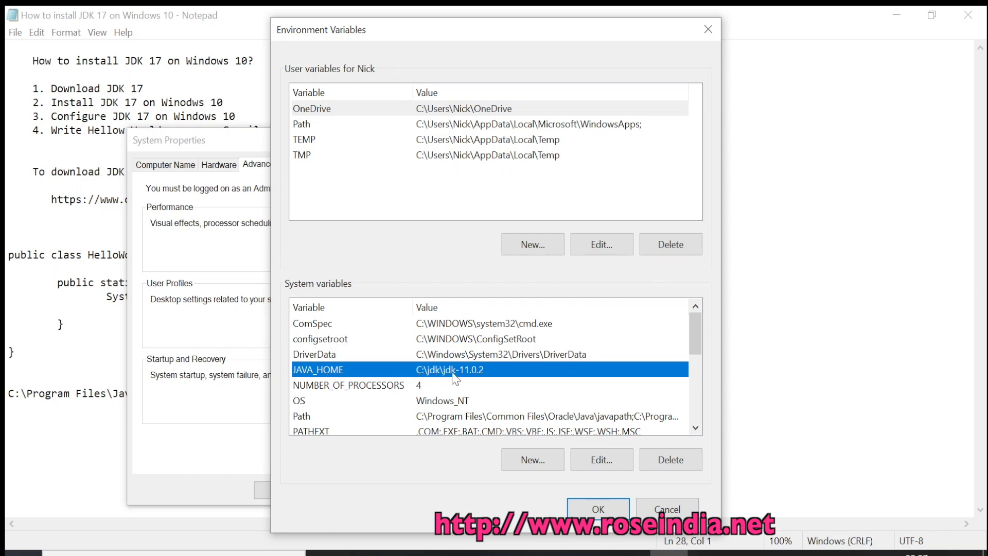
mouse_move(493, 392)
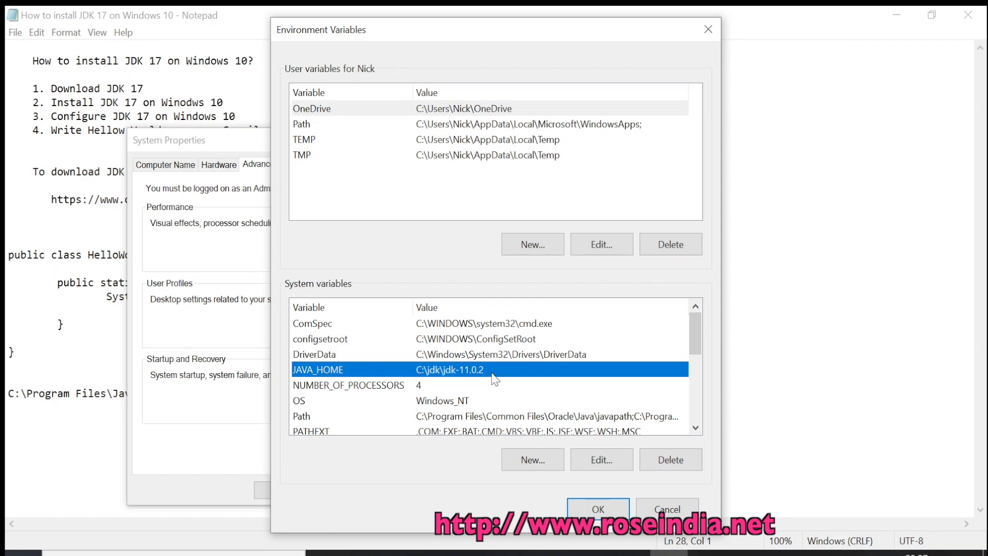
click(601, 459)
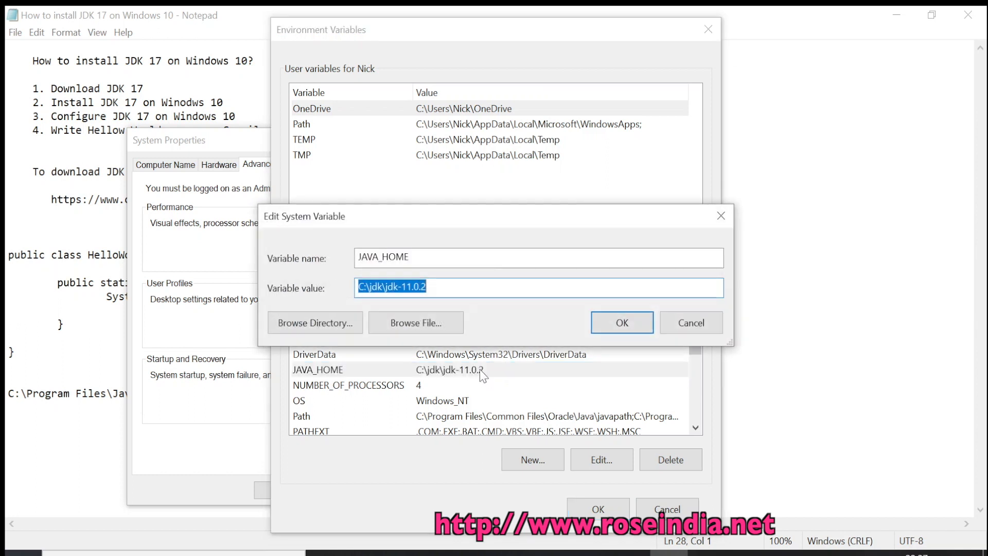
text(C:\Program Files\Java\jdk-17.0.1\)
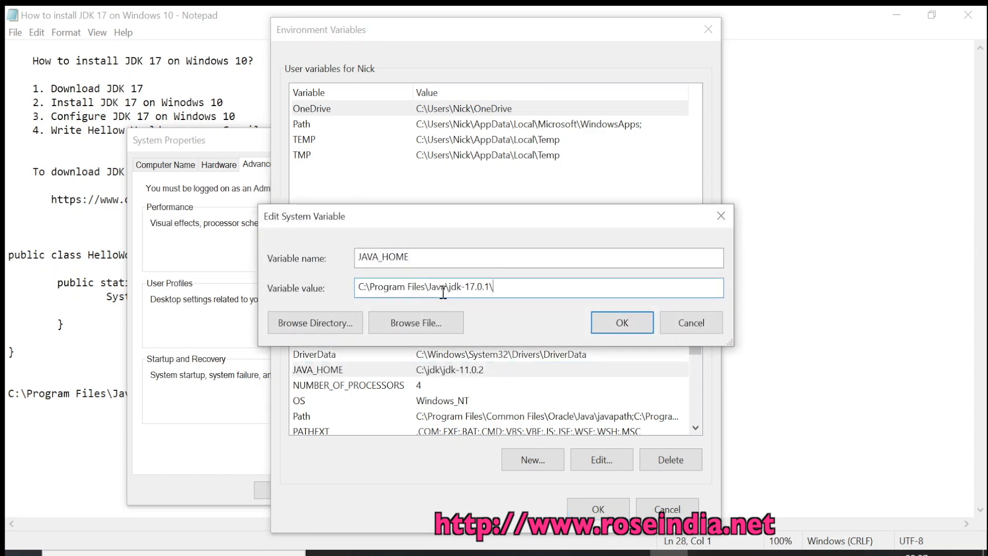
mouse_move(515, 312)
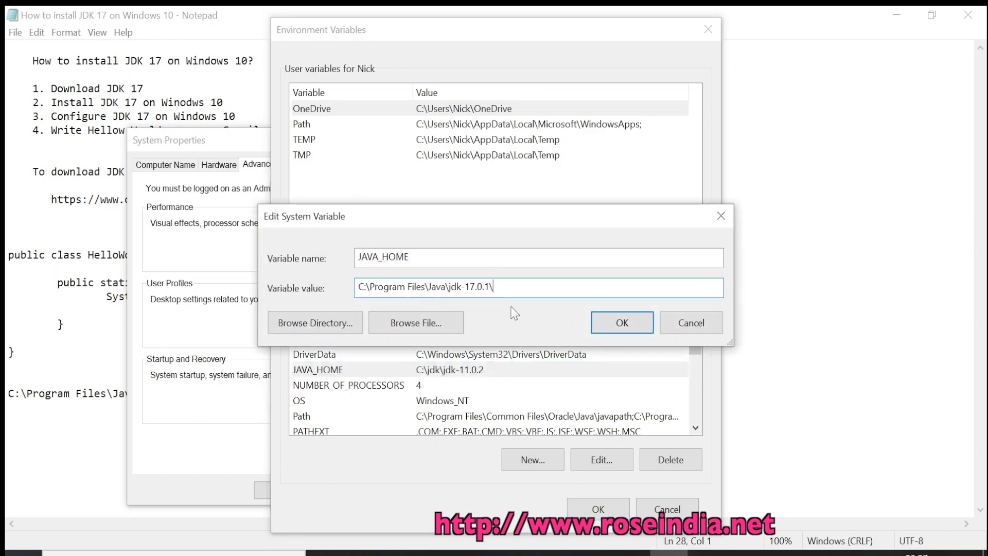
click(622, 322)
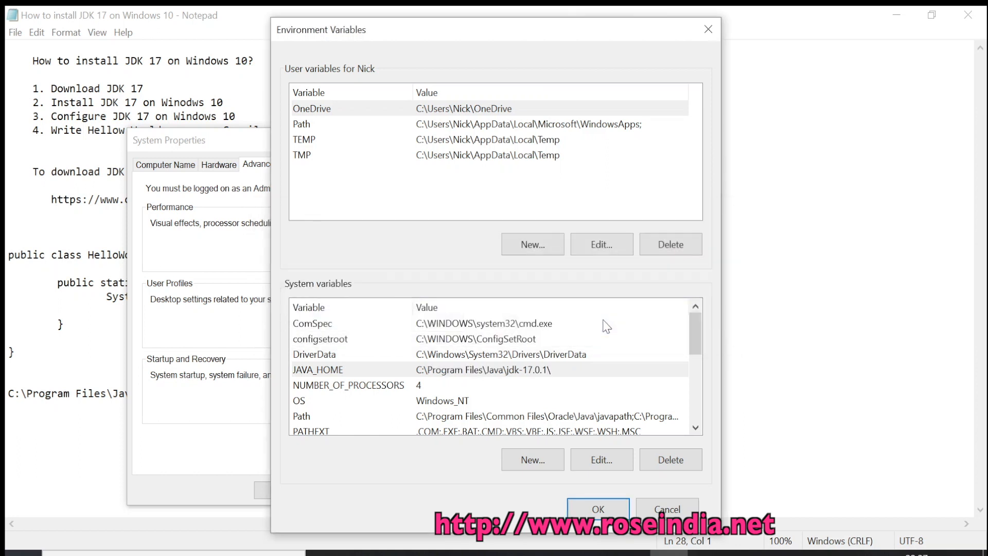
Step: Remove the old C:\jdk\jdk-11.0.2\bin\ entry from the system Path variable
scroll(down, 3)
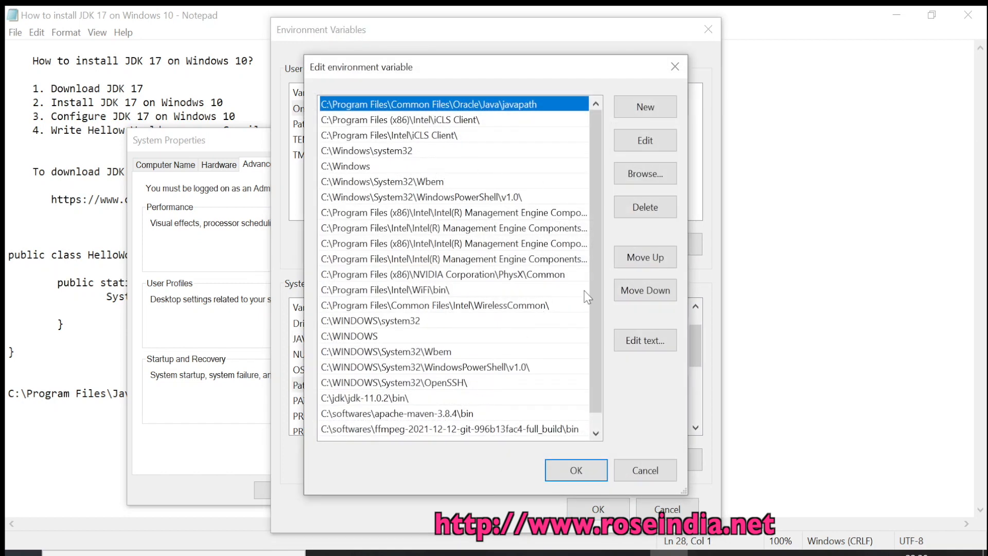
scroll(down, 3)
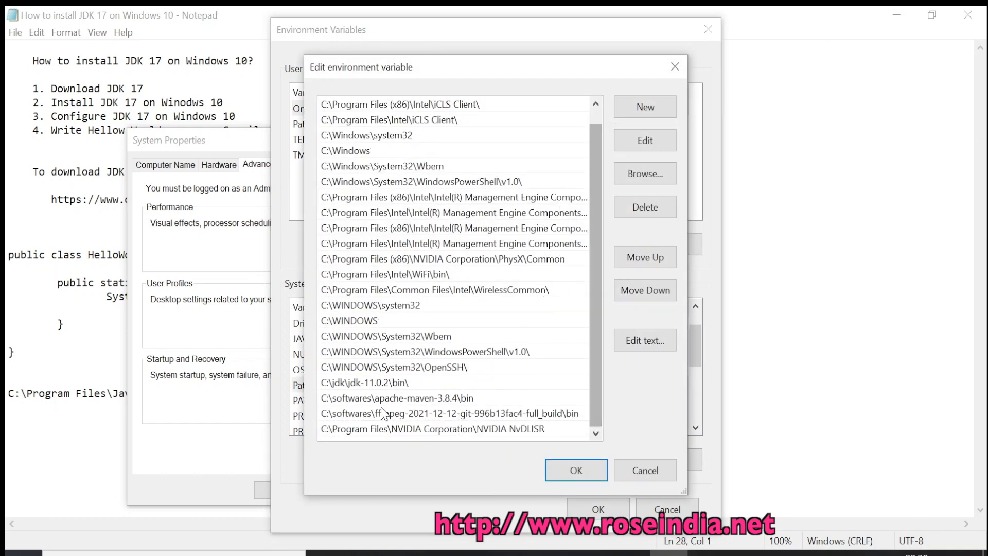
click(386, 382)
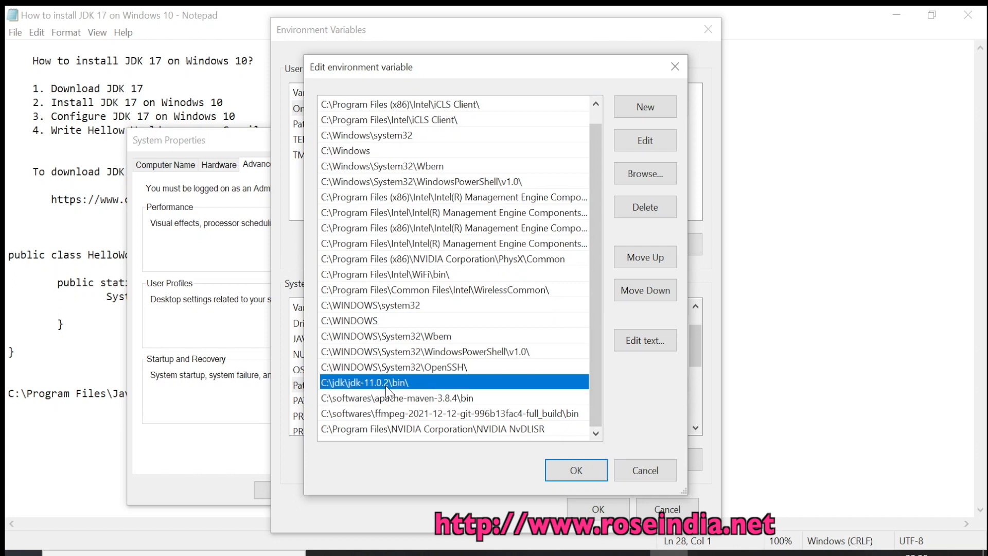
mouse_move(618, 363)
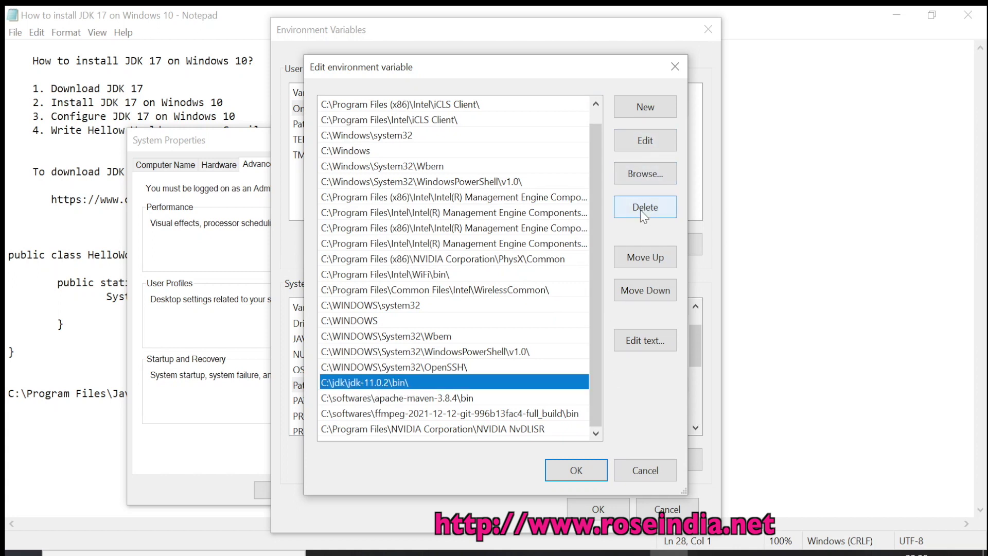
click(644, 207)
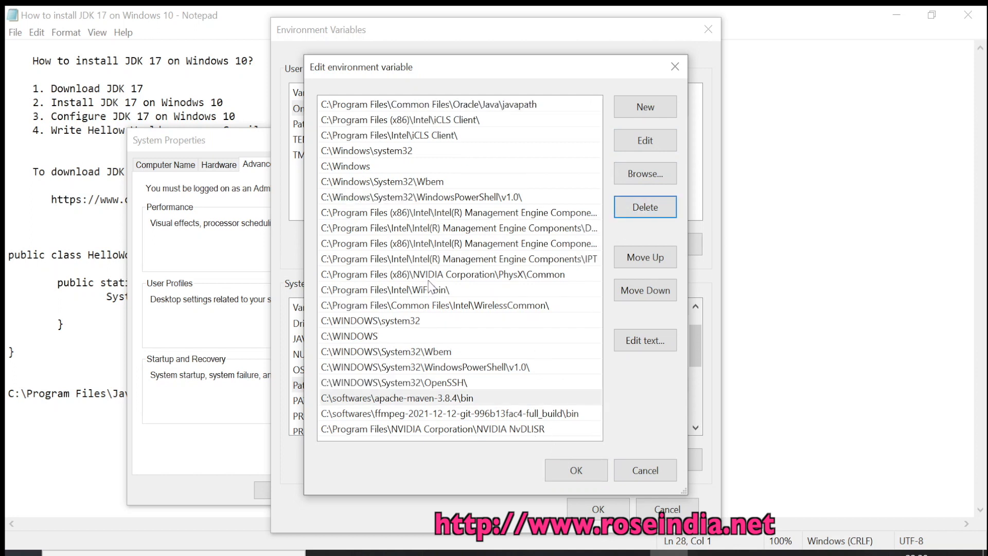
Step: Add a new Path entry reading %JAVA_HOME%\bin
click(442, 274)
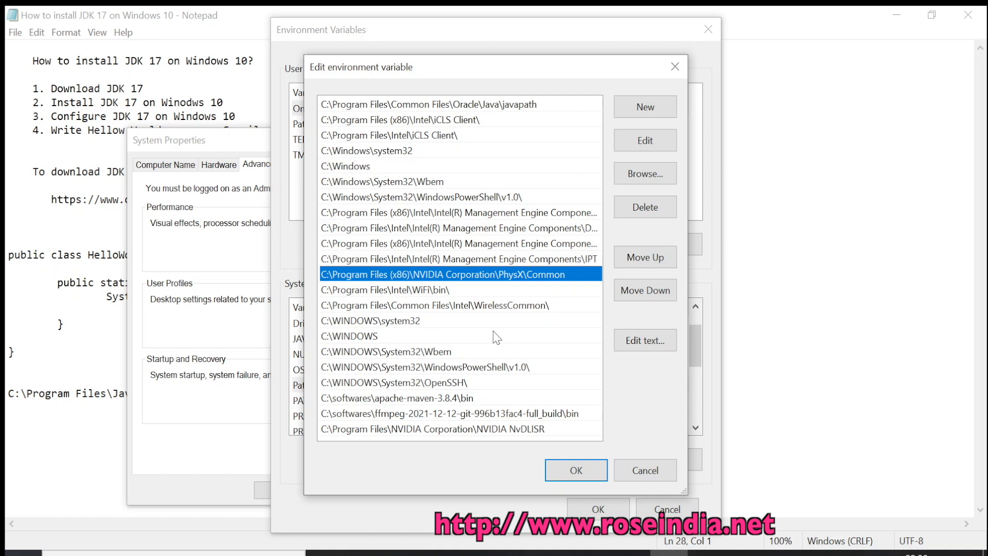
click(644, 106)
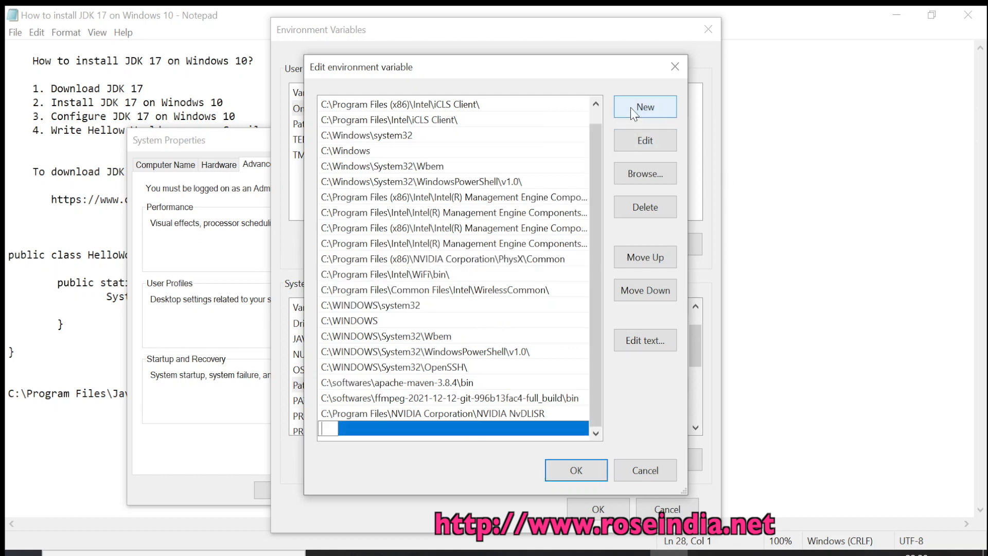
mouse_move(465, 342)
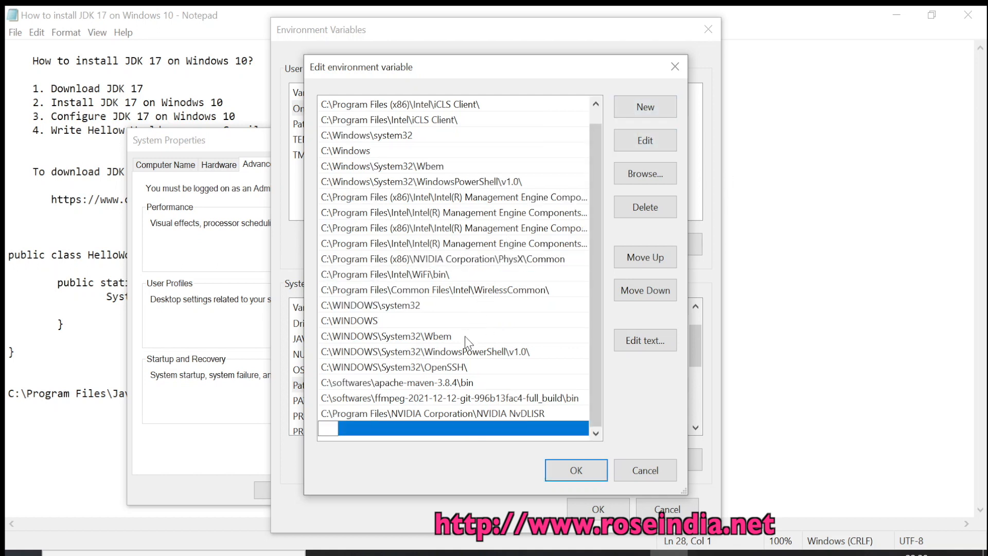
text(%)
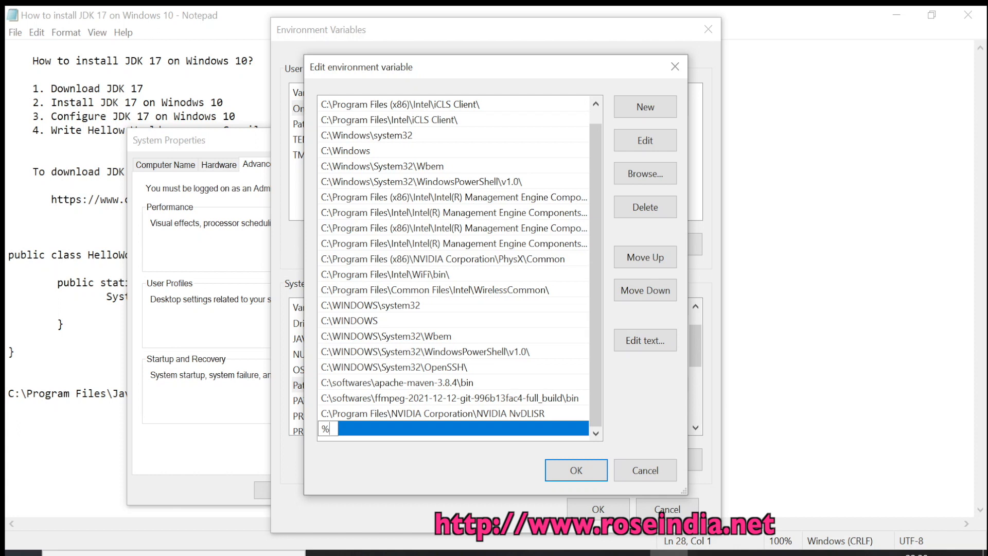
text(JAVA_)
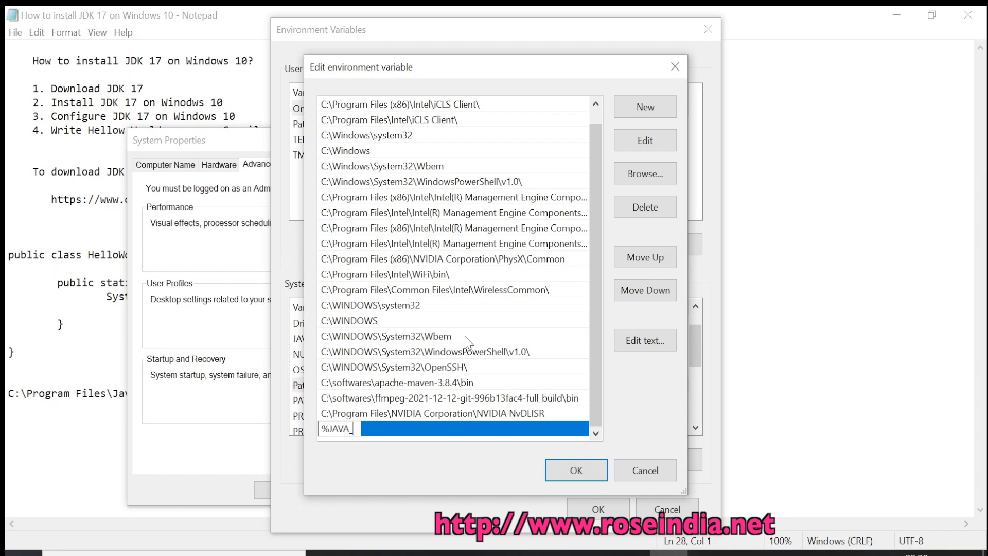
text(HOME)
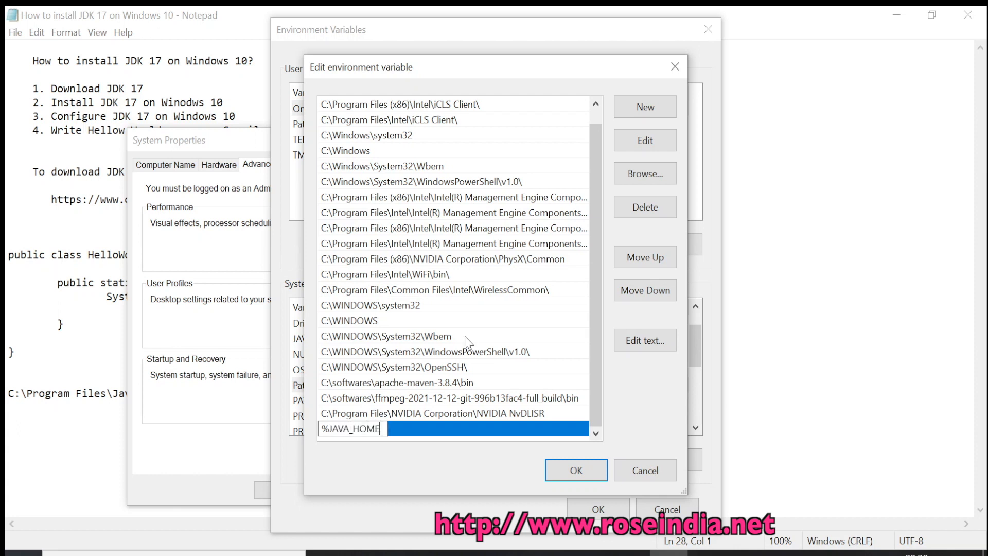
text(%\)
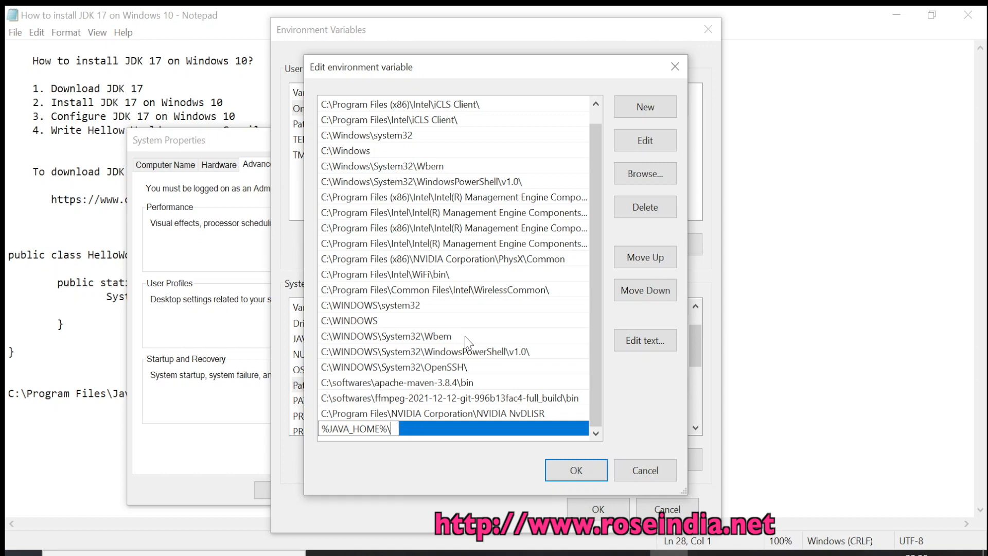
text(bin)
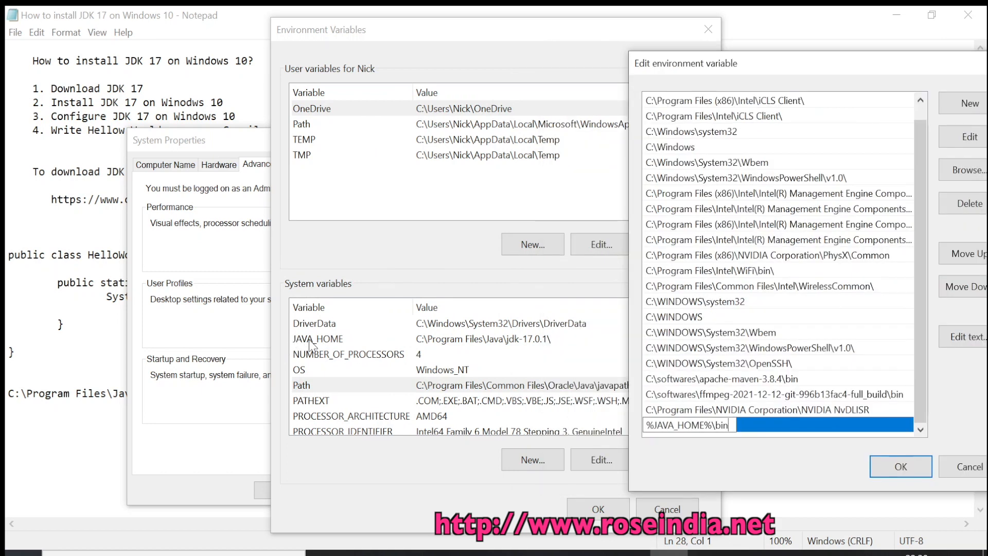
mouse_move(443, 351)
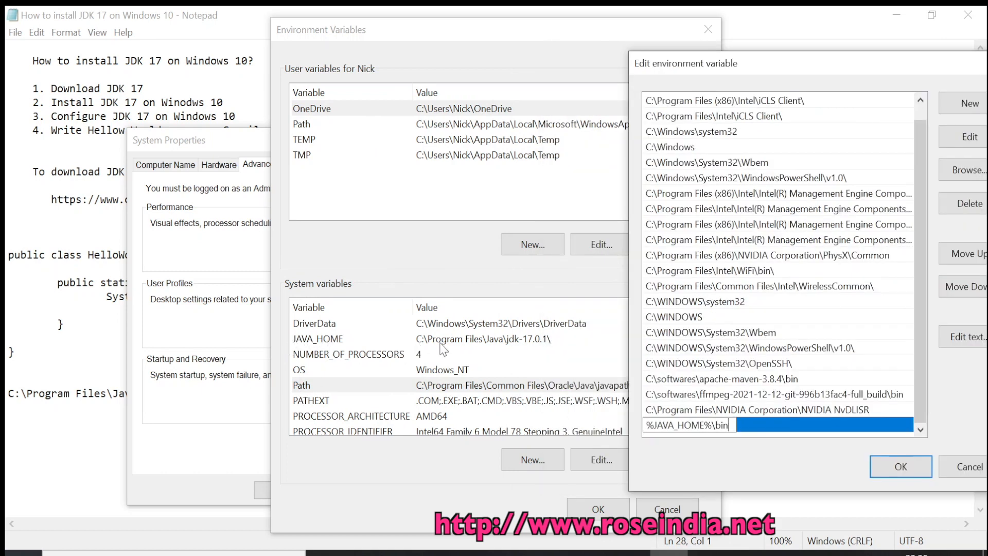
mouse_move(545, 346)
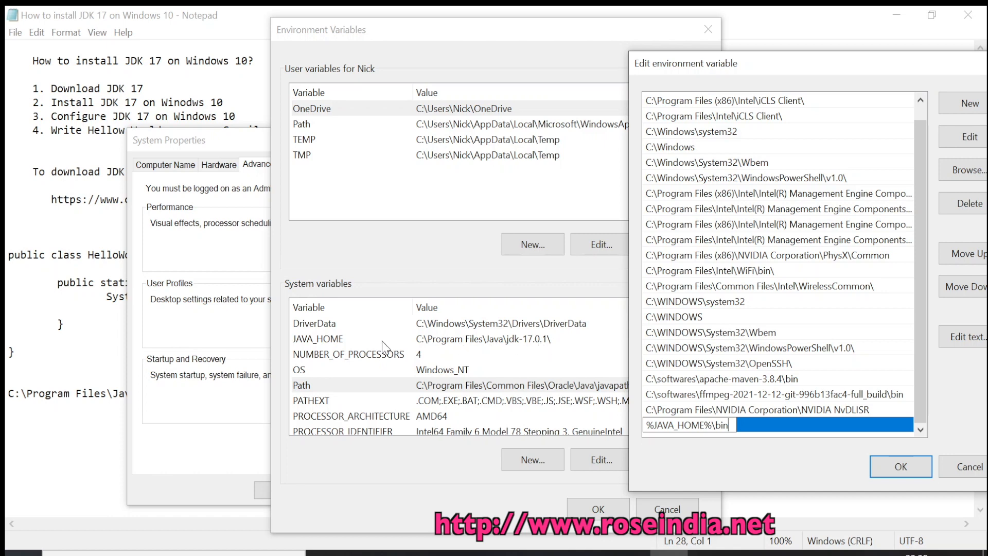
mouse_move(710, 146)
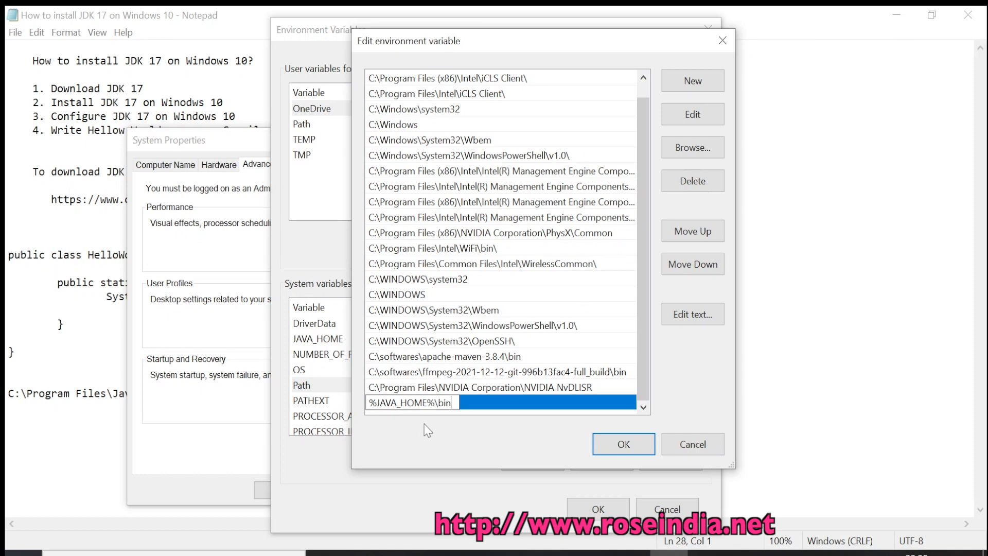
mouse_move(462, 416)
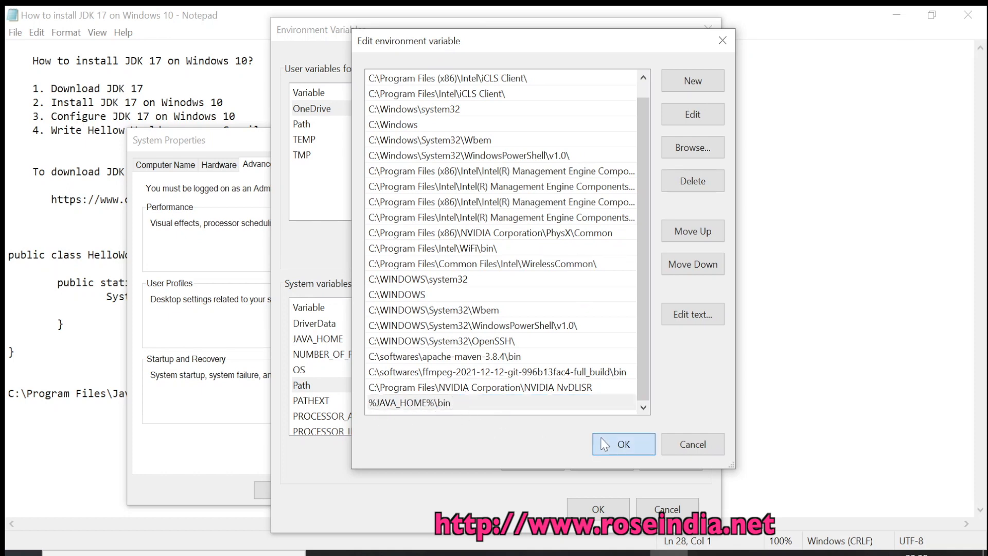
Step: Confirm the %JAVA_HOME%\bin Path entry and close the Environment Variables and System Properties dialogs
click(624, 444)
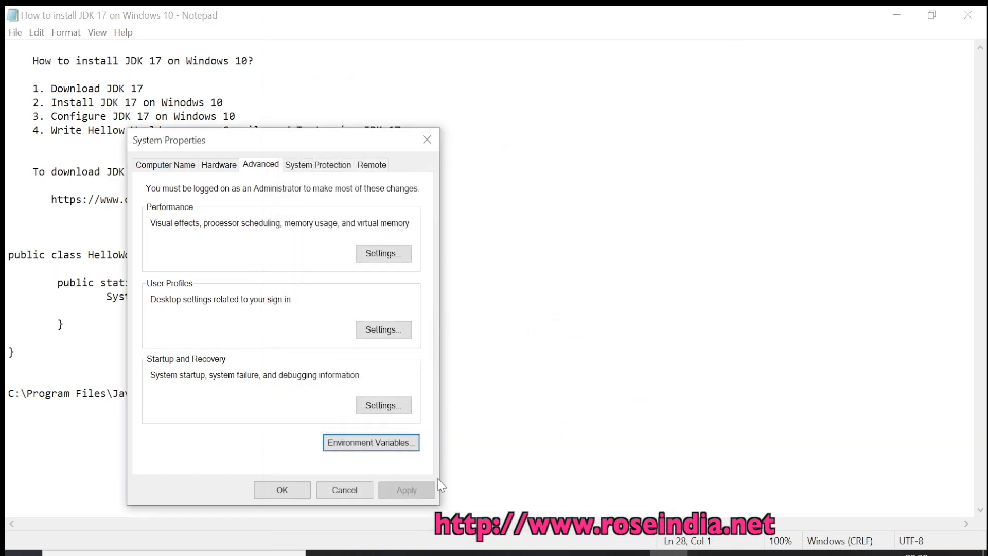
click(344, 490)
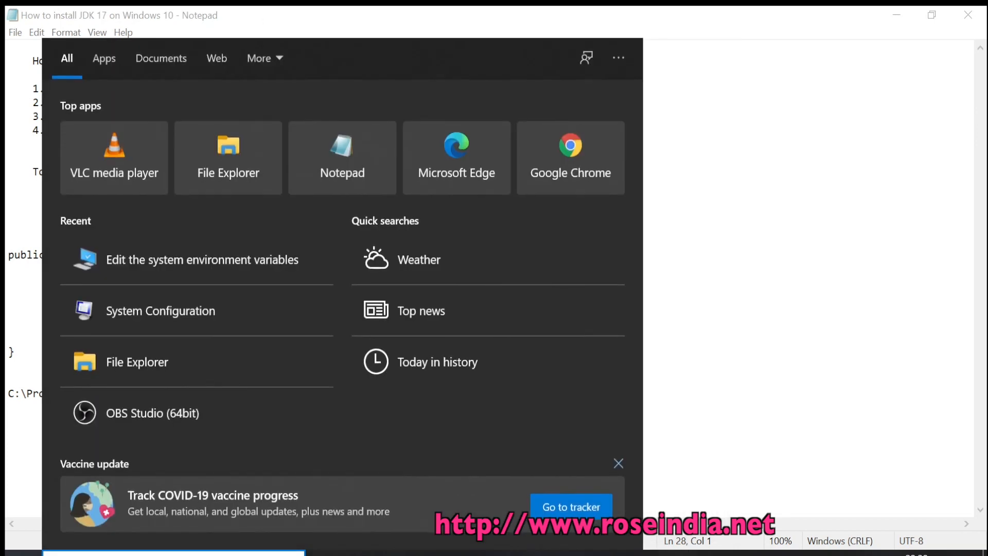
Step: Launch Command Prompt from Start and verify java -version reports 17.0.1 and echo %JAVA_HOME% shows jdk-17.0.1
text(cmd)
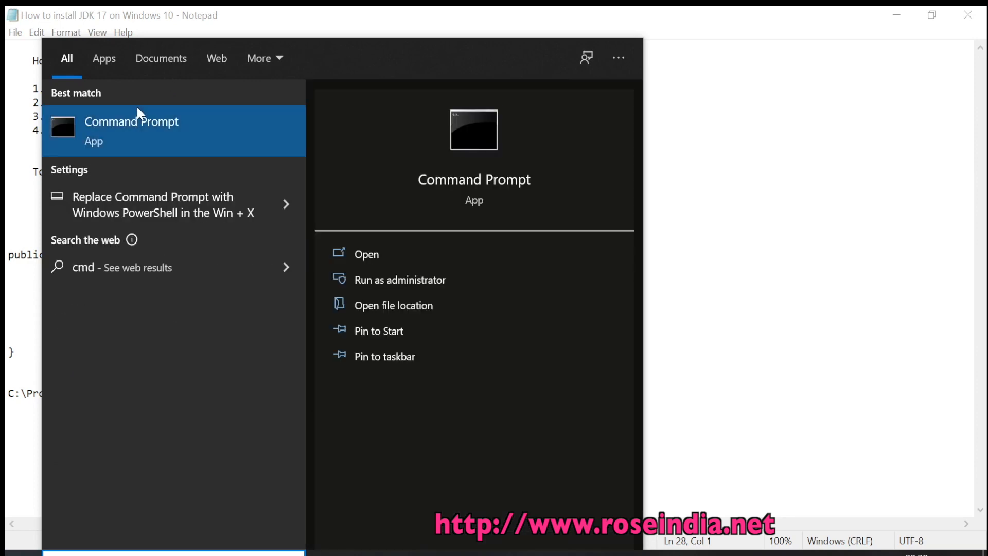
click(132, 122)
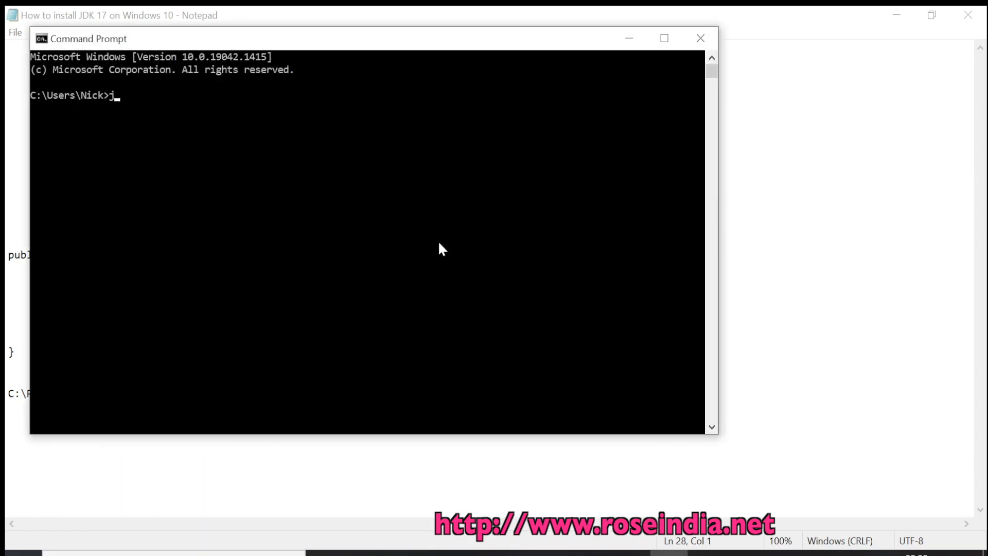
text(ava -version)
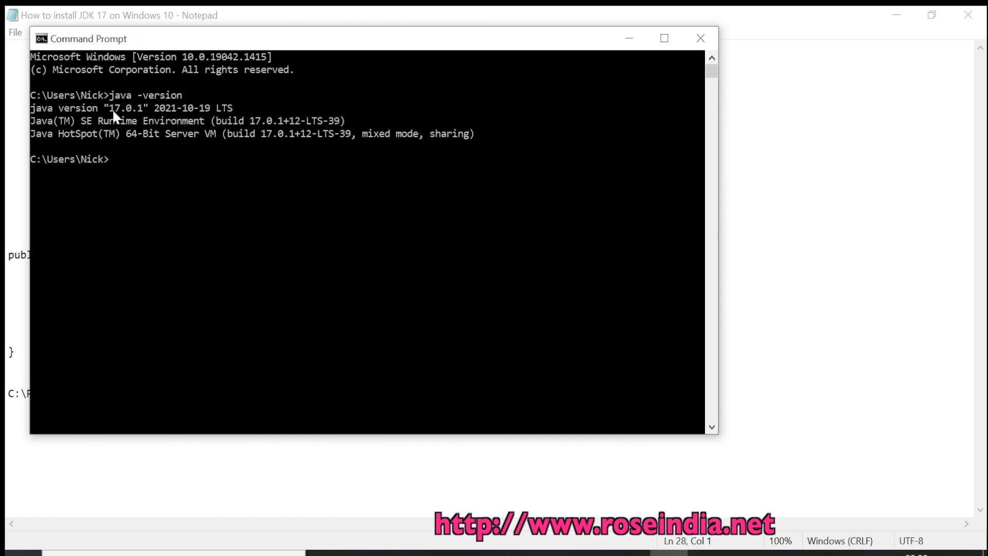
mouse_move(220, 149)
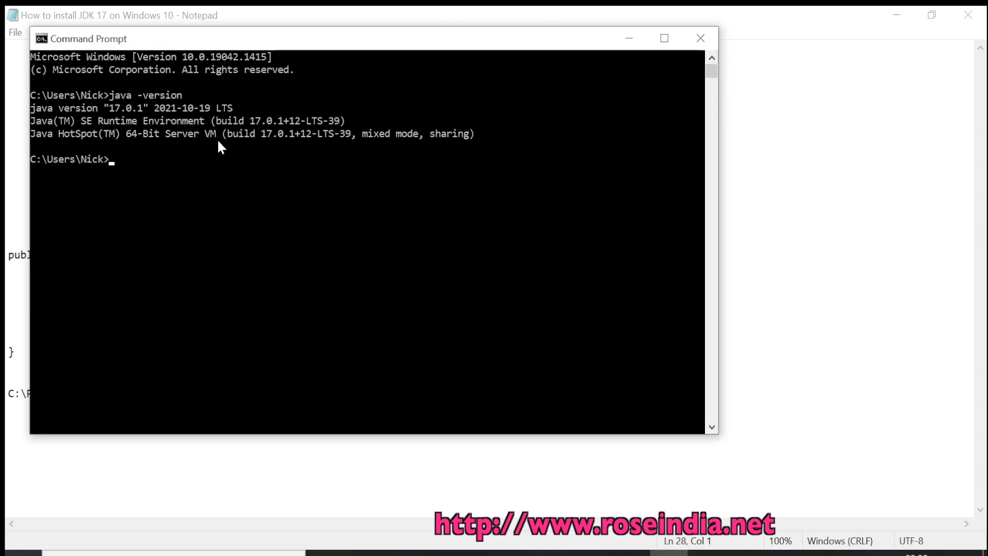
mouse_move(229, 150)
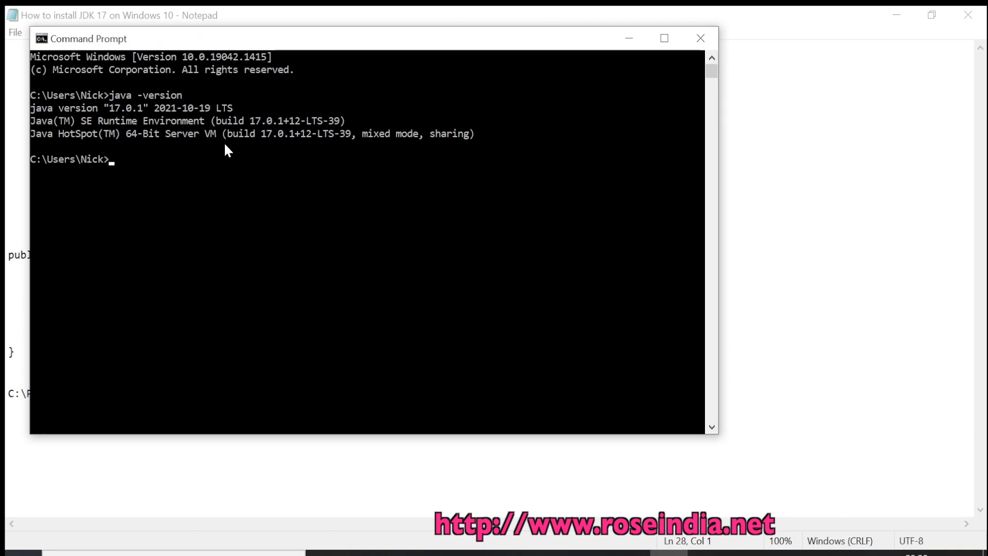
text(echo)
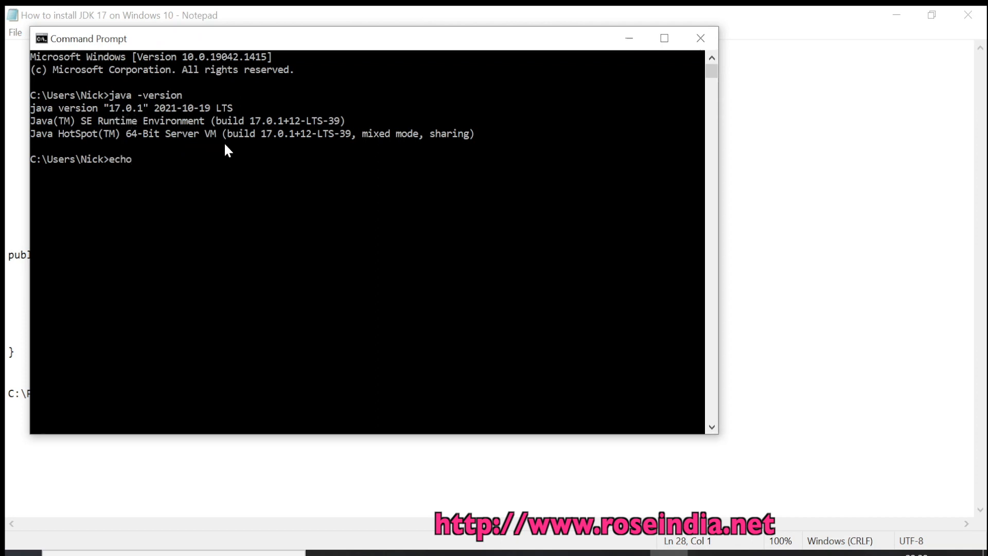
text(%JAVA_HOME%)
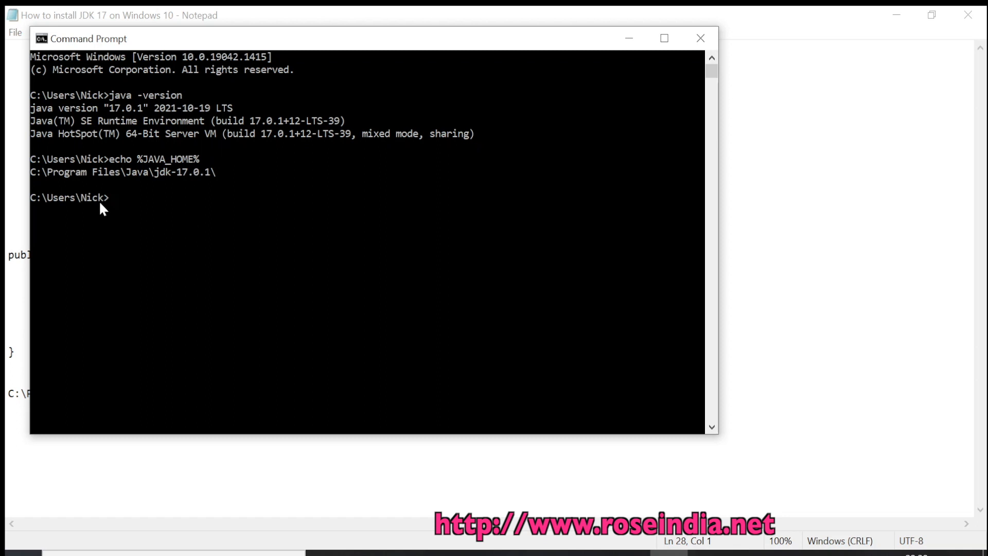
mouse_move(144, 190)
text(CD \)
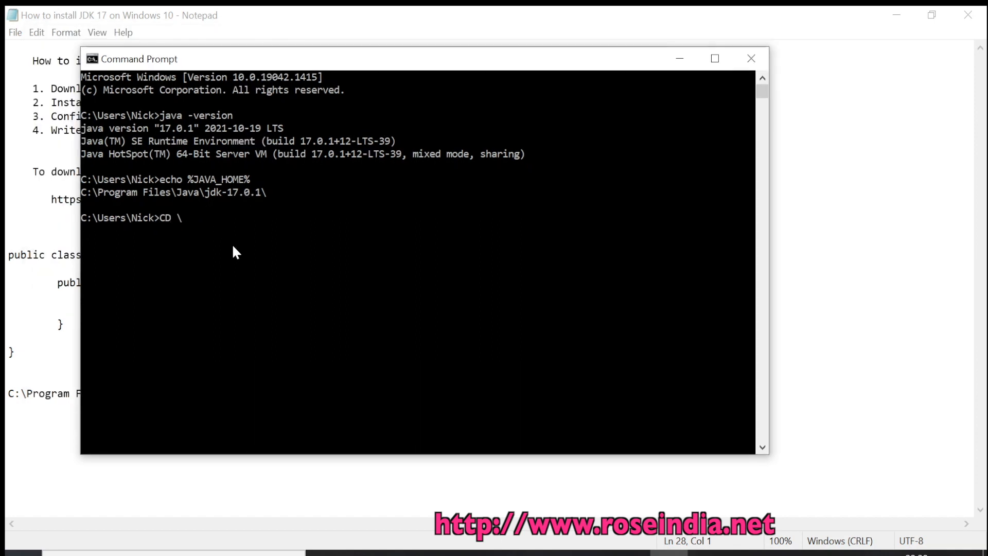
Step: Make a java folder under C:\tutorials, enter it, and launch Notepad on HelloWorld.java
text(tutorials)
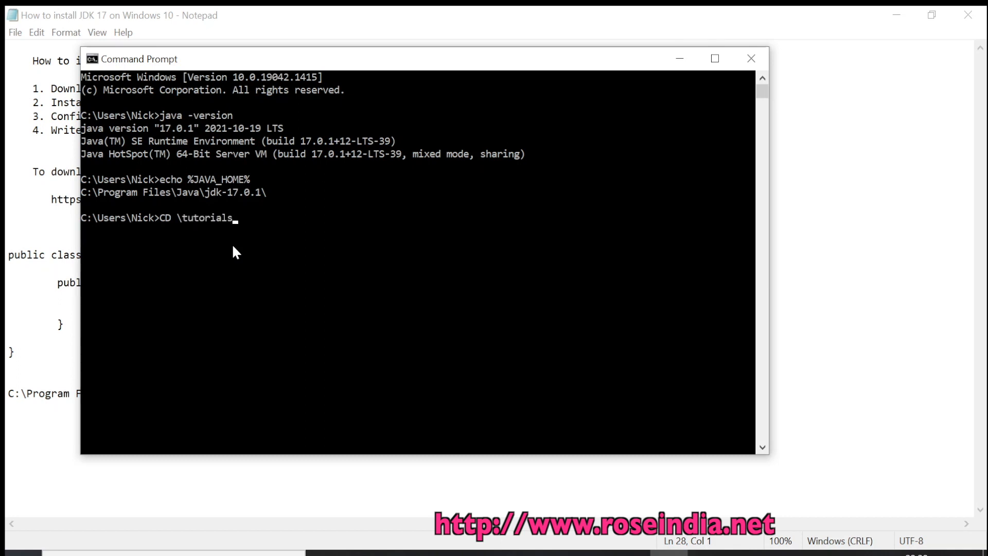
text(MKD)
text(cd java)
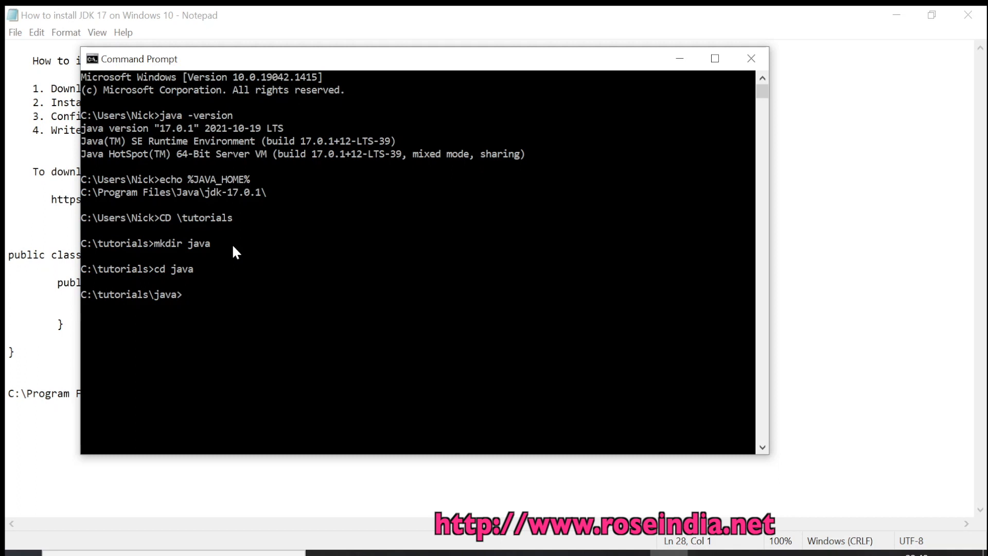
text(noteo)
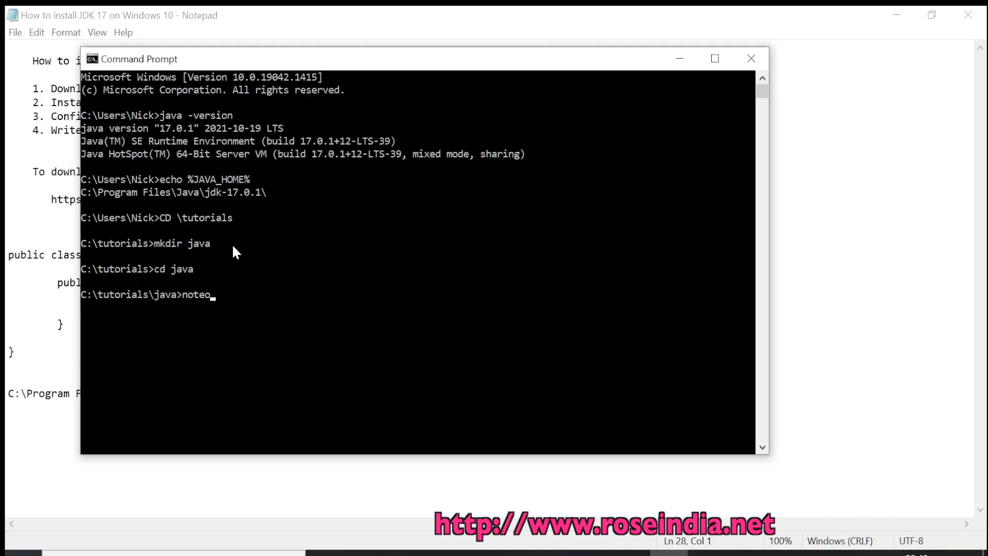
text(pag)
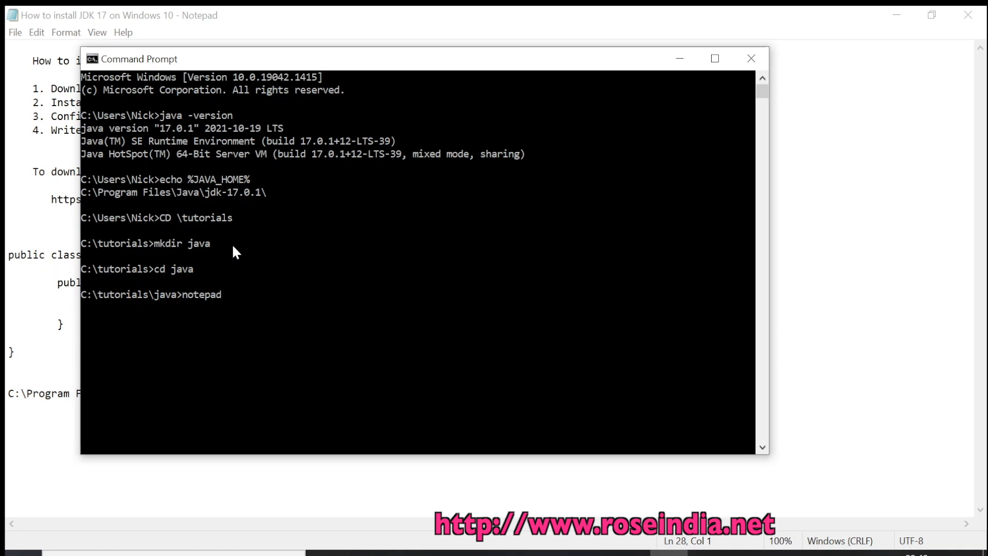
text(HelloWorld)
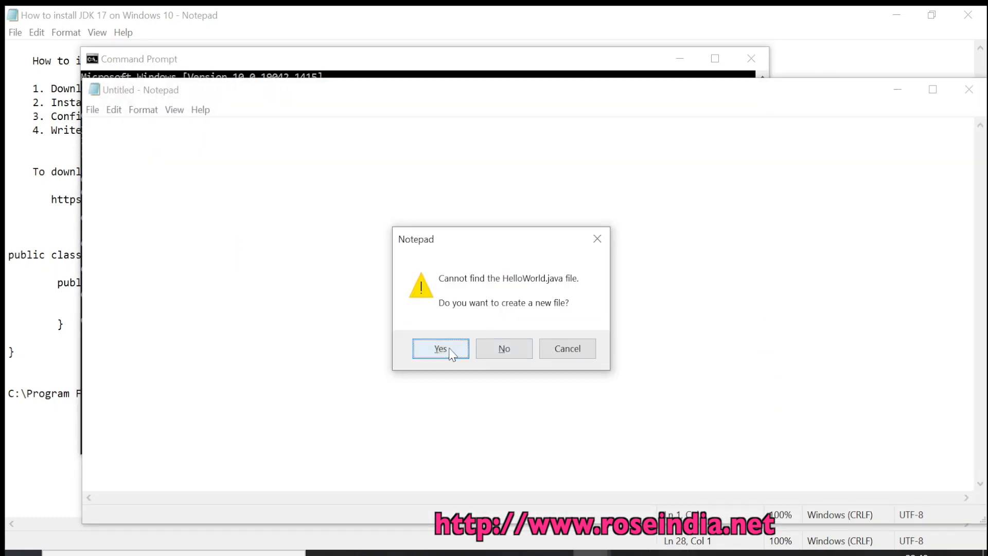
Step: Create HelloWorld.java with a HelloWorld class printing "Hello World", save it, and select the println line
click(441, 348)
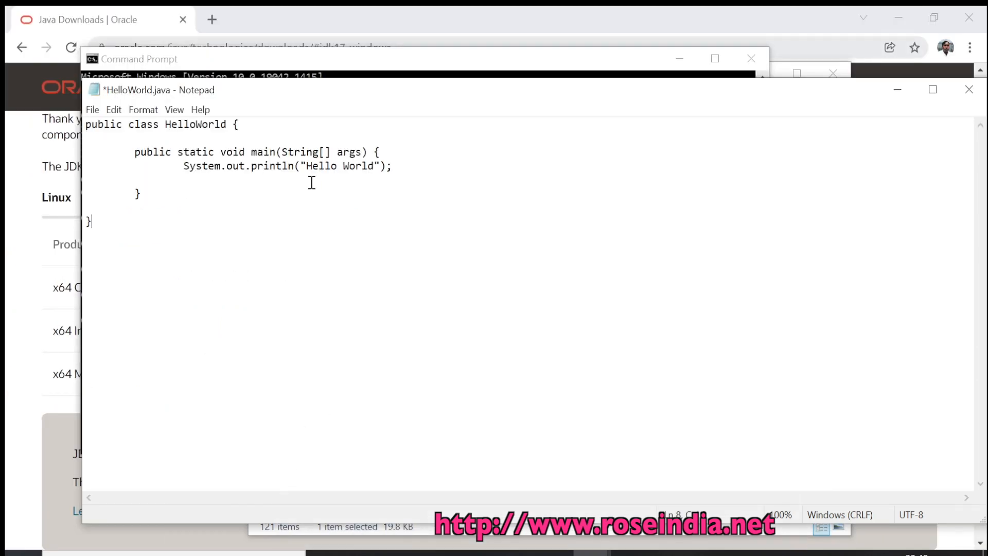
key(Ctrl+s)
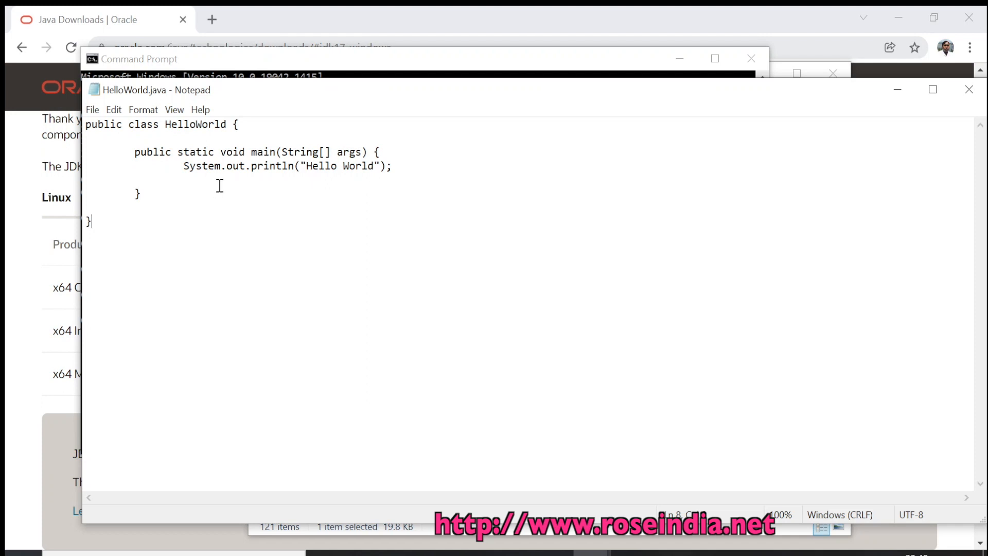
mouse_move(967, 90)
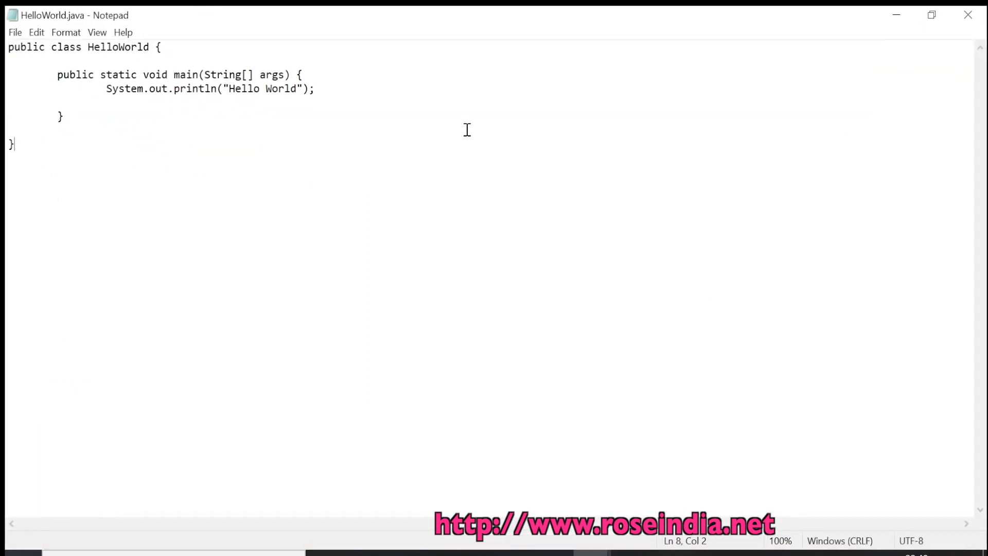
mouse_move(33, 144)
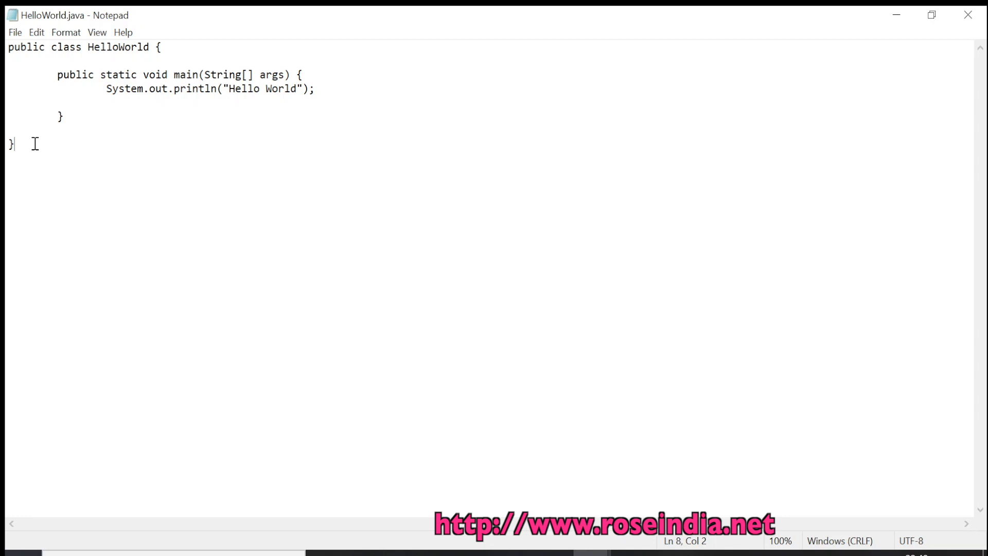
double_click(121, 47)
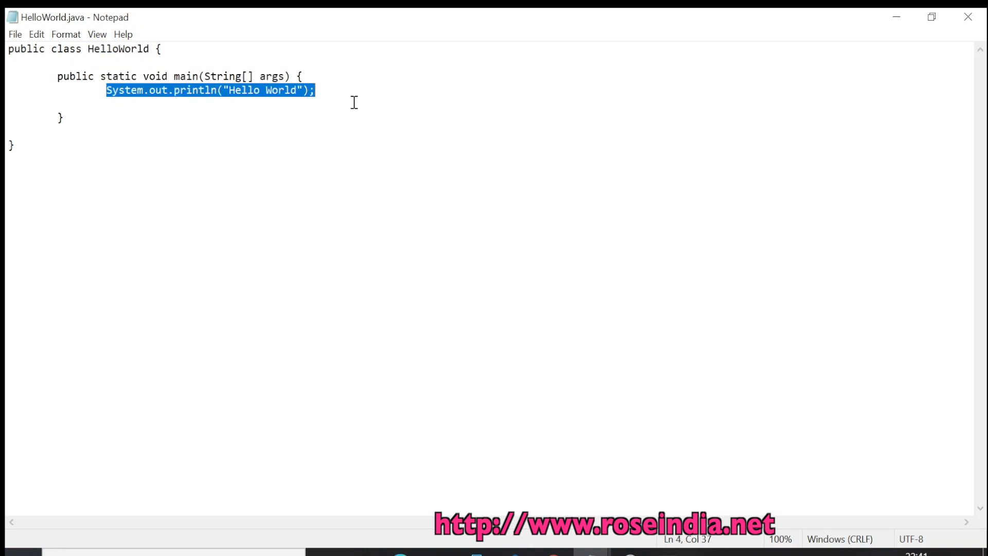
right_click(119, 49)
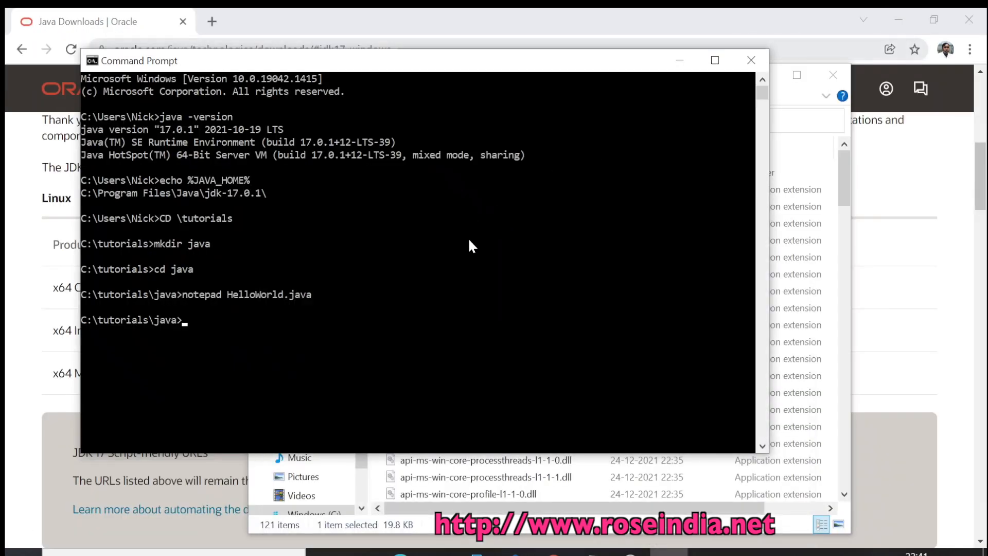
Step: List the folder and compile HelloWorld.java with javac
text(dir)
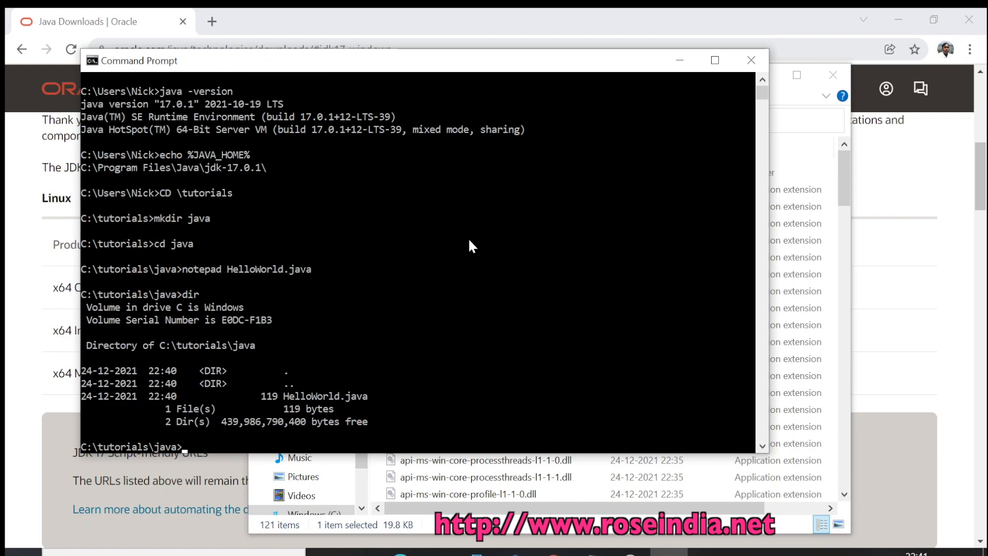
text(javac HelloWor)
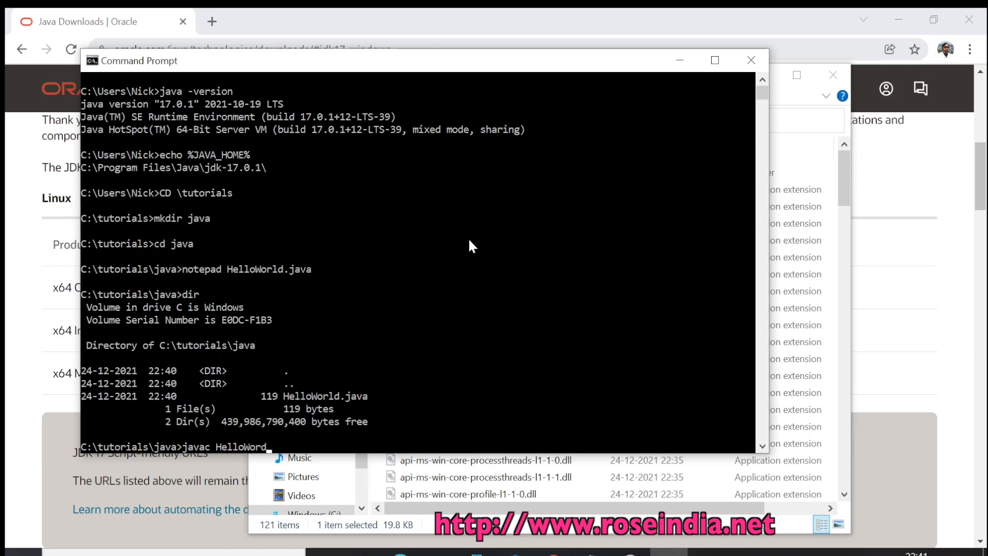
text(d.)
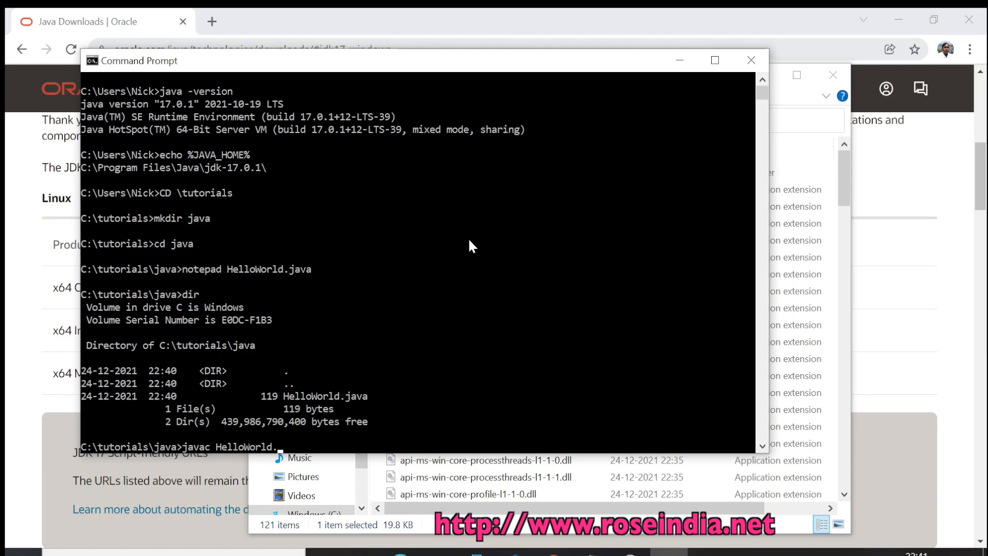
text(java)
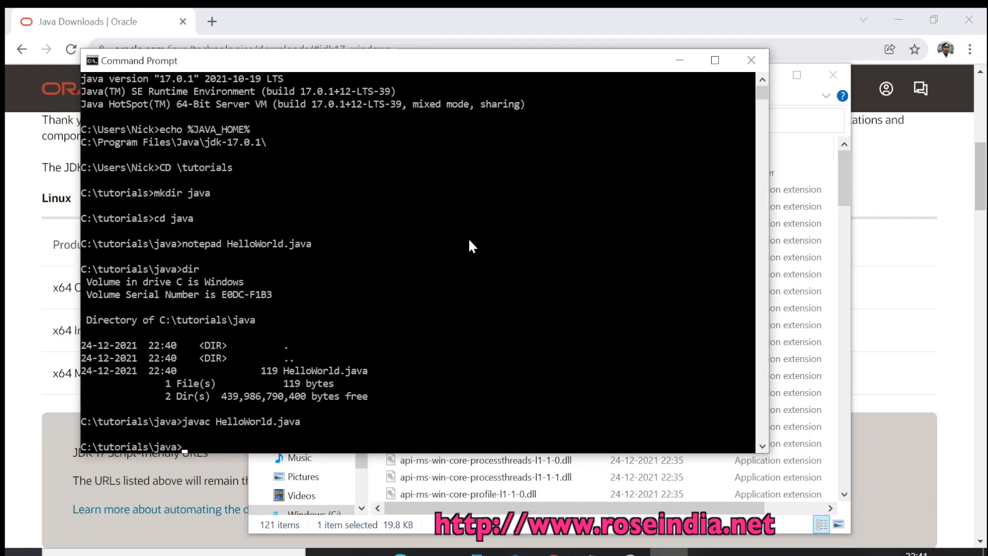
Step: Confirm HelloWorld.class exists and run java HelloWorld to print Hello World
text(dir)
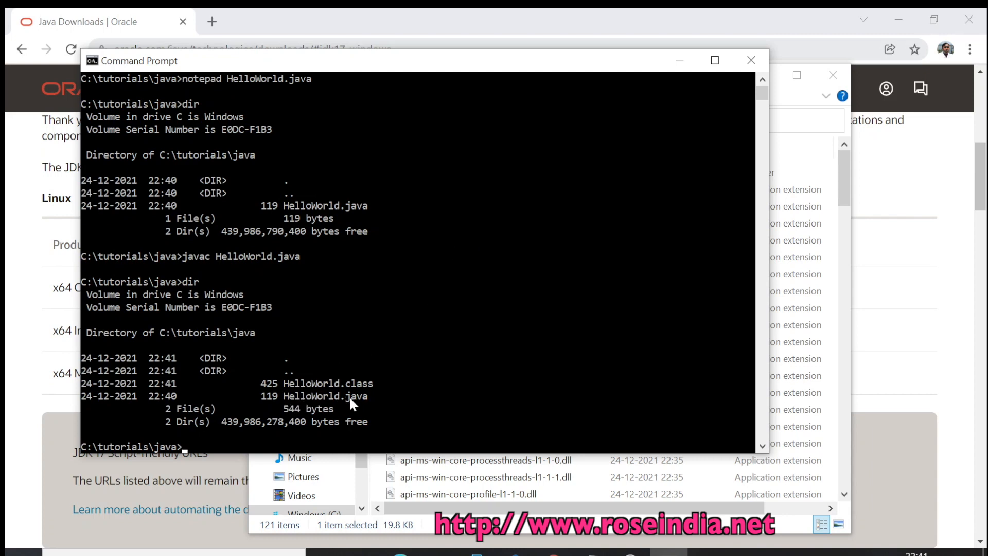
mouse_move(410, 396)
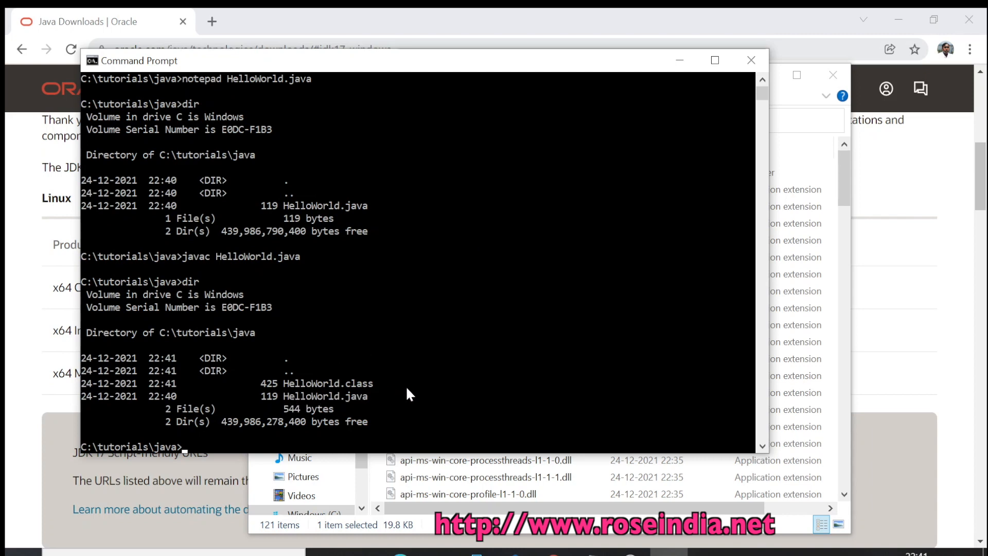
text(javac)
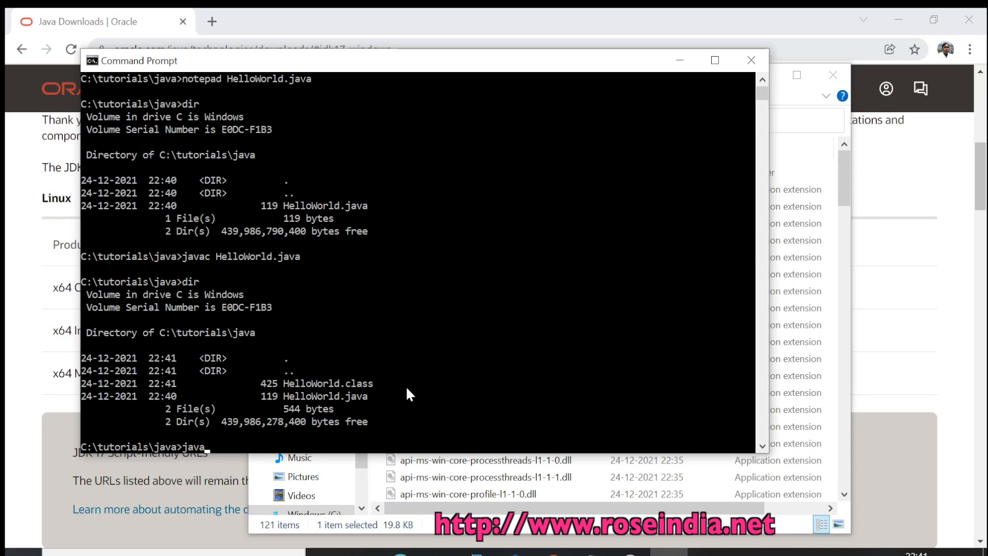
text(HelloWorld)
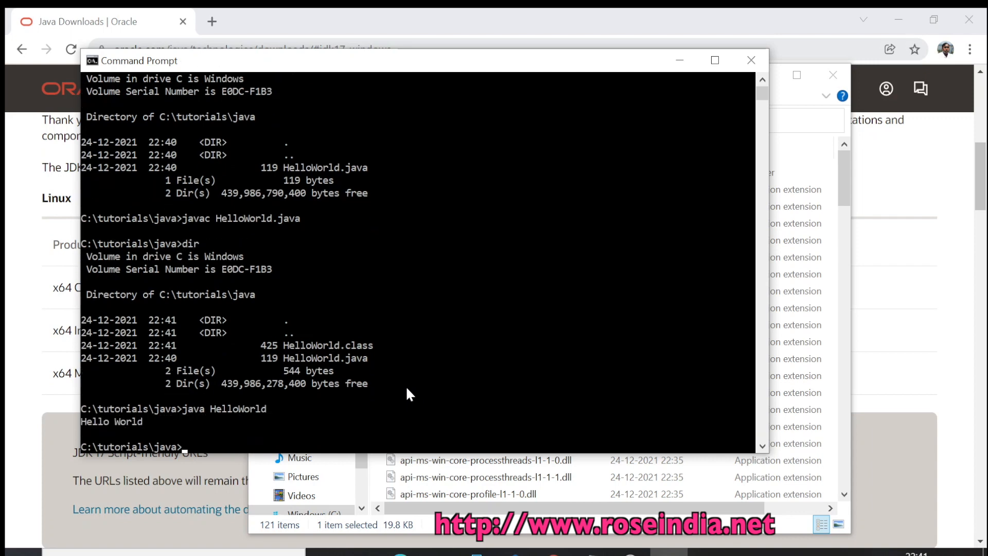
mouse_move(201, 432)
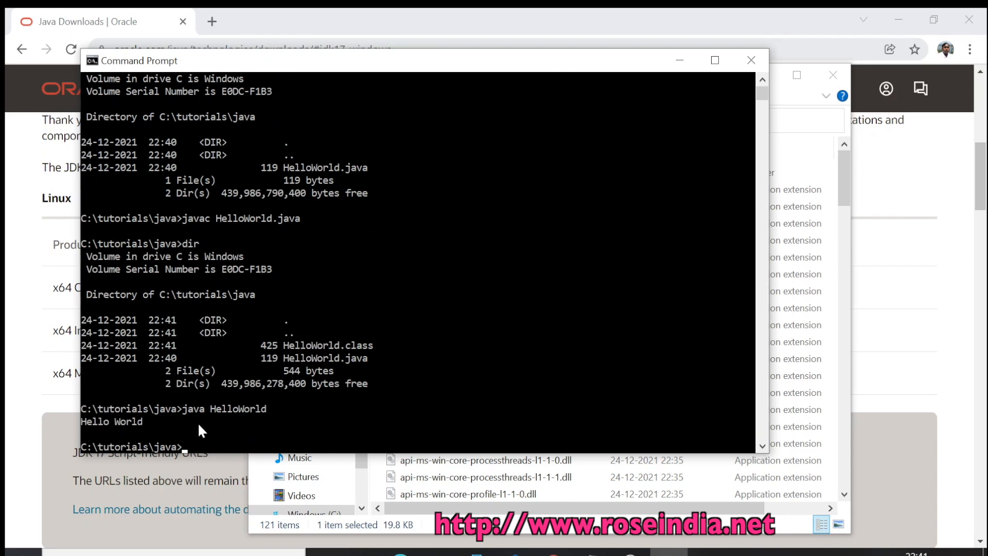
mouse_move(474, 302)
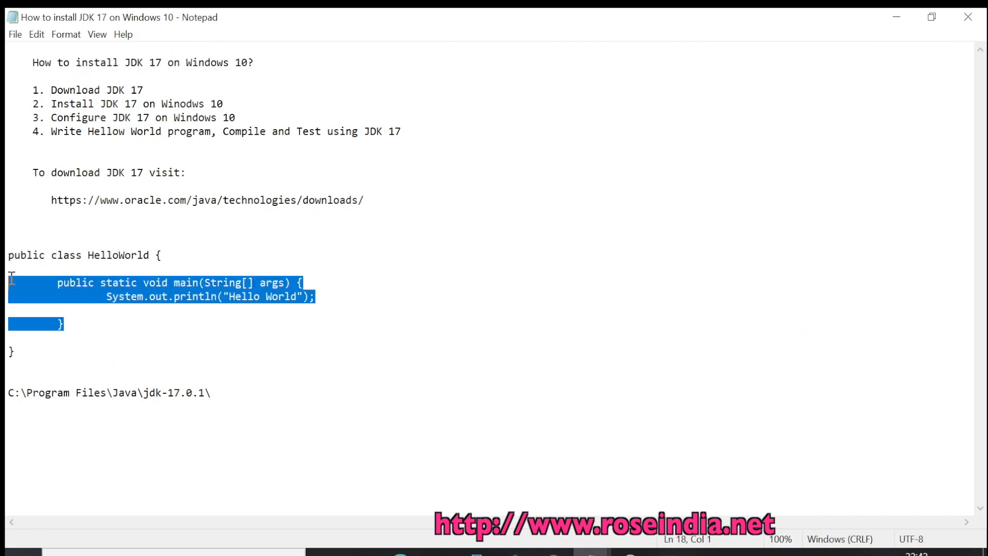
Step: Return to the JDK 17 install notes in Notepad and deselect the HelloWorld code
click(163, 335)
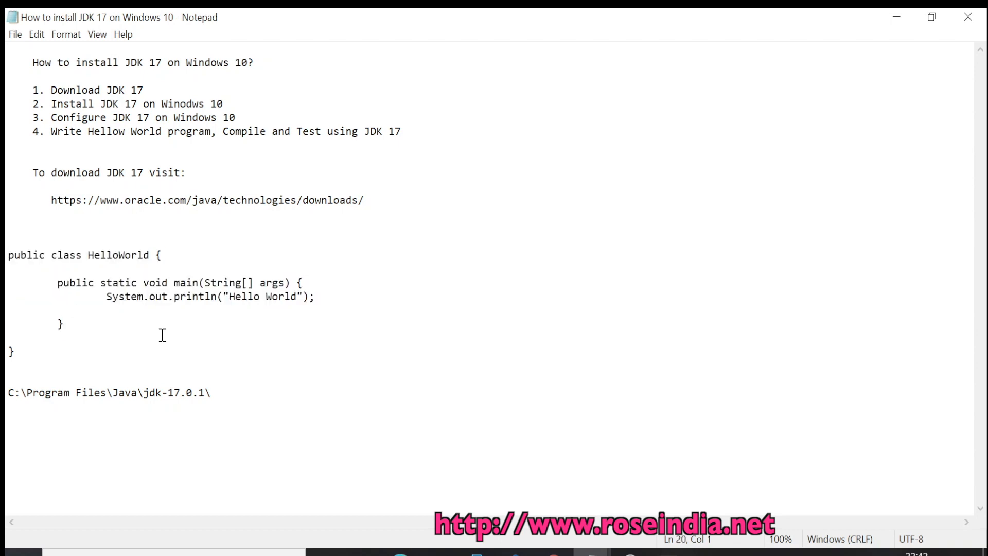
mouse_move(138, 542)
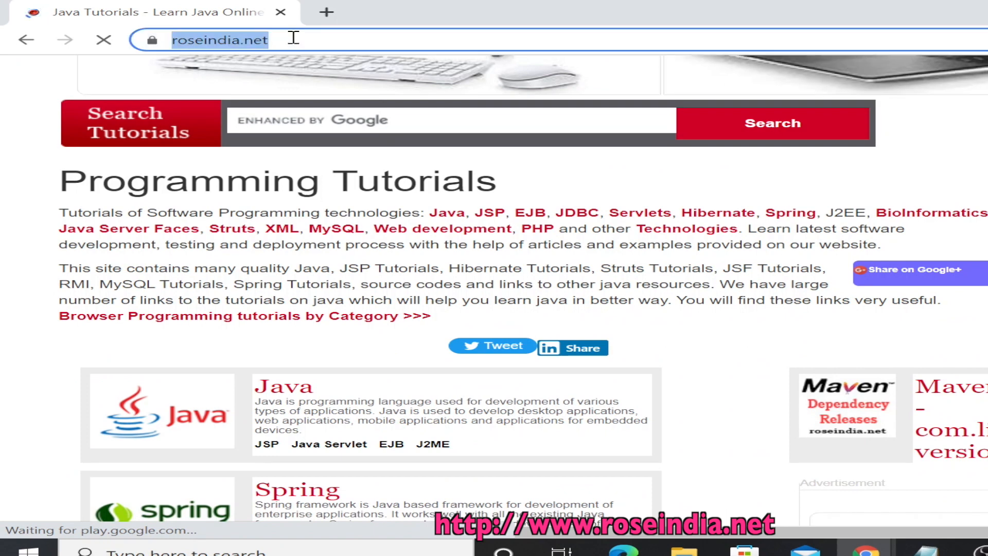
text(https://www.roseindia.net/j)
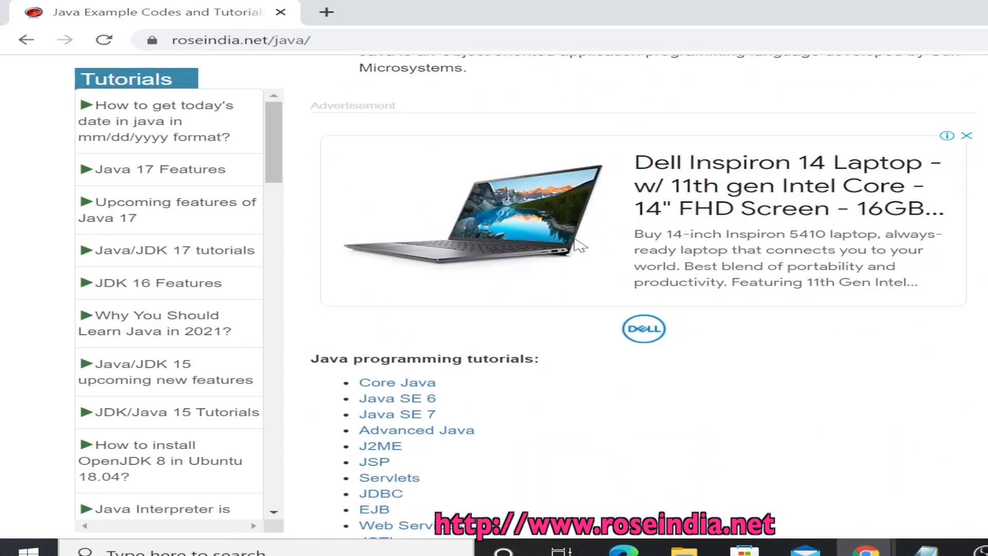
scroll(down, 3)
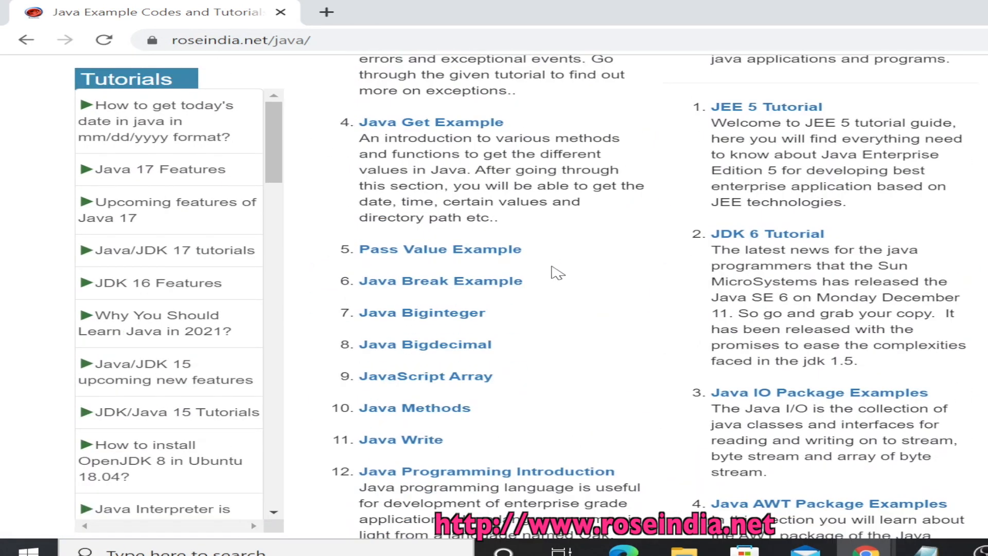
mouse_move(599, 282)
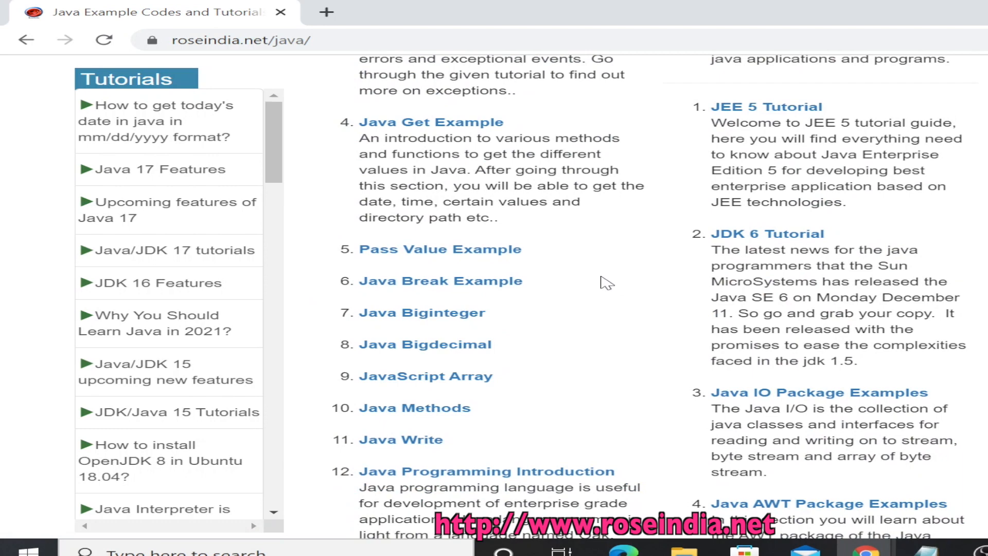
scroll(down, 3)
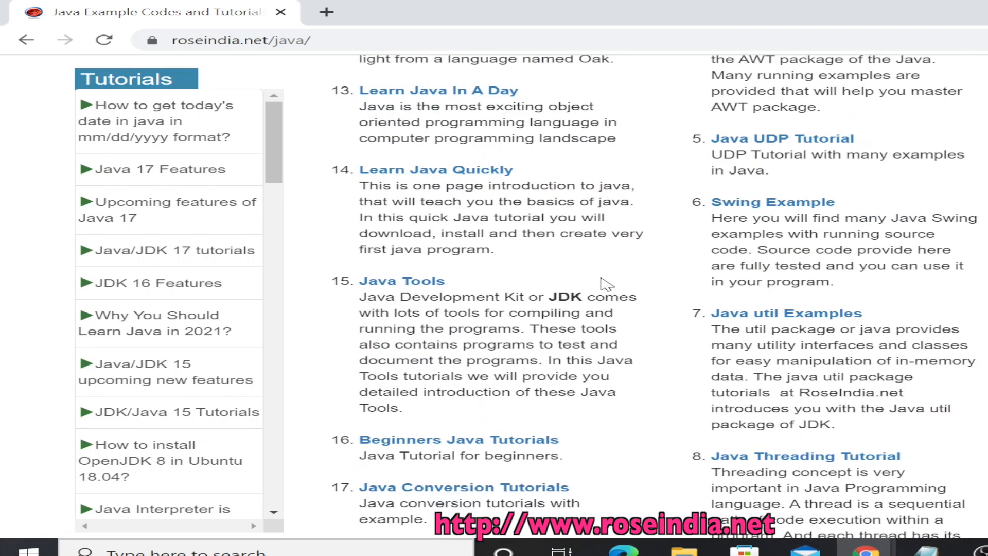